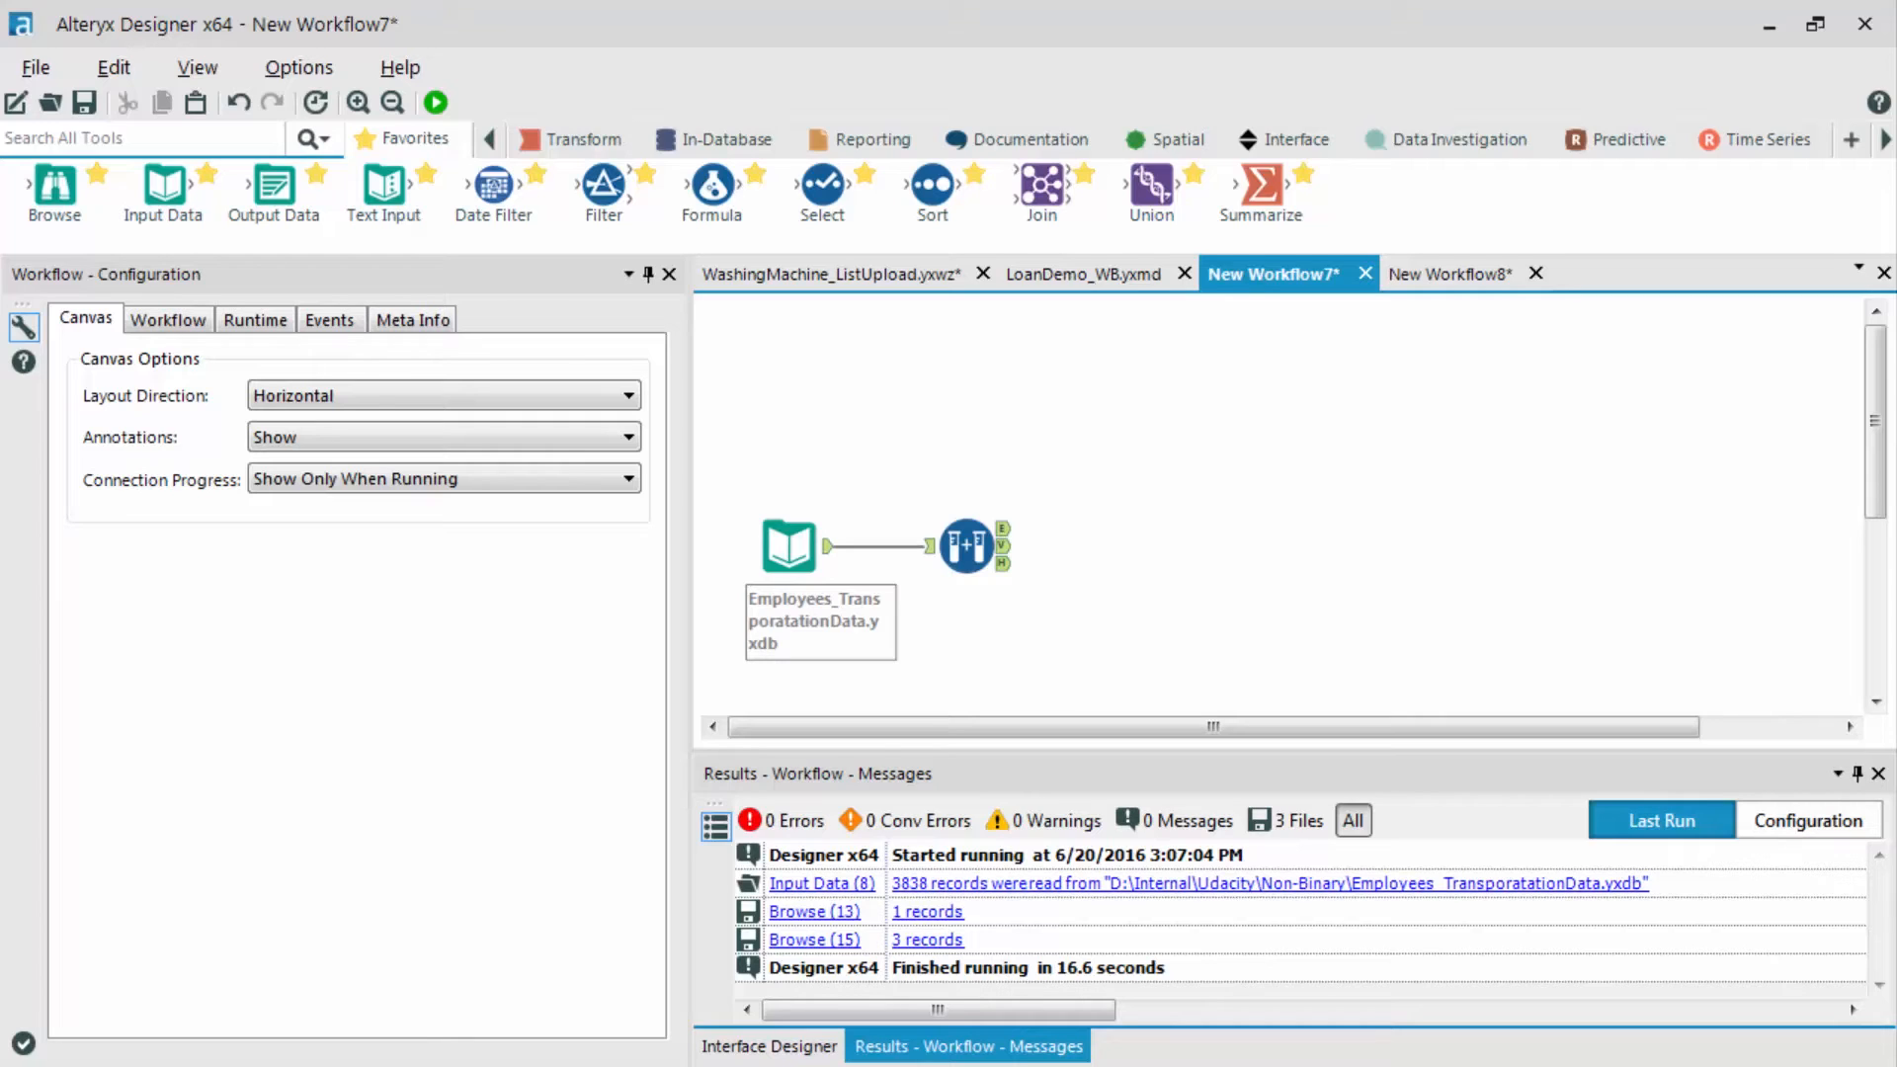
- Place a Forest Model tool from the Predictive palette after the Select step
left_click(1626, 138)
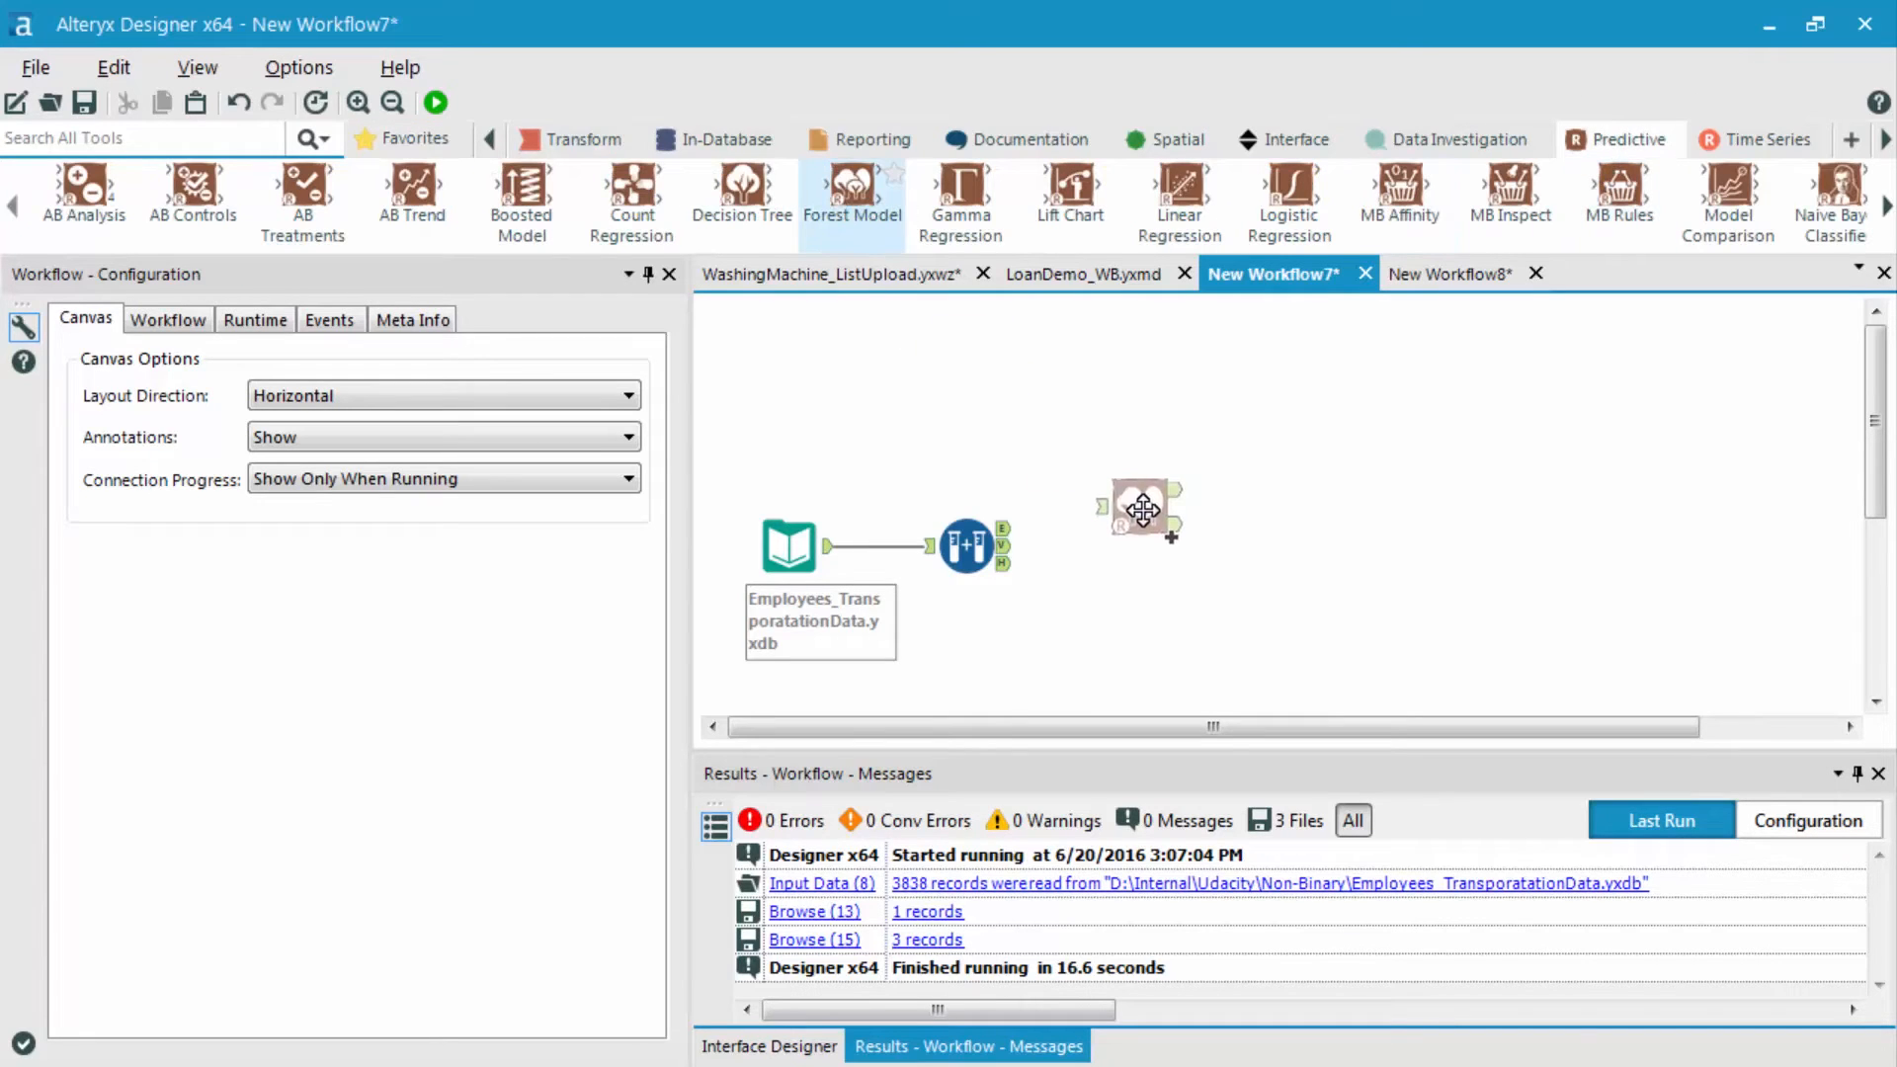
left_click(1138, 508)
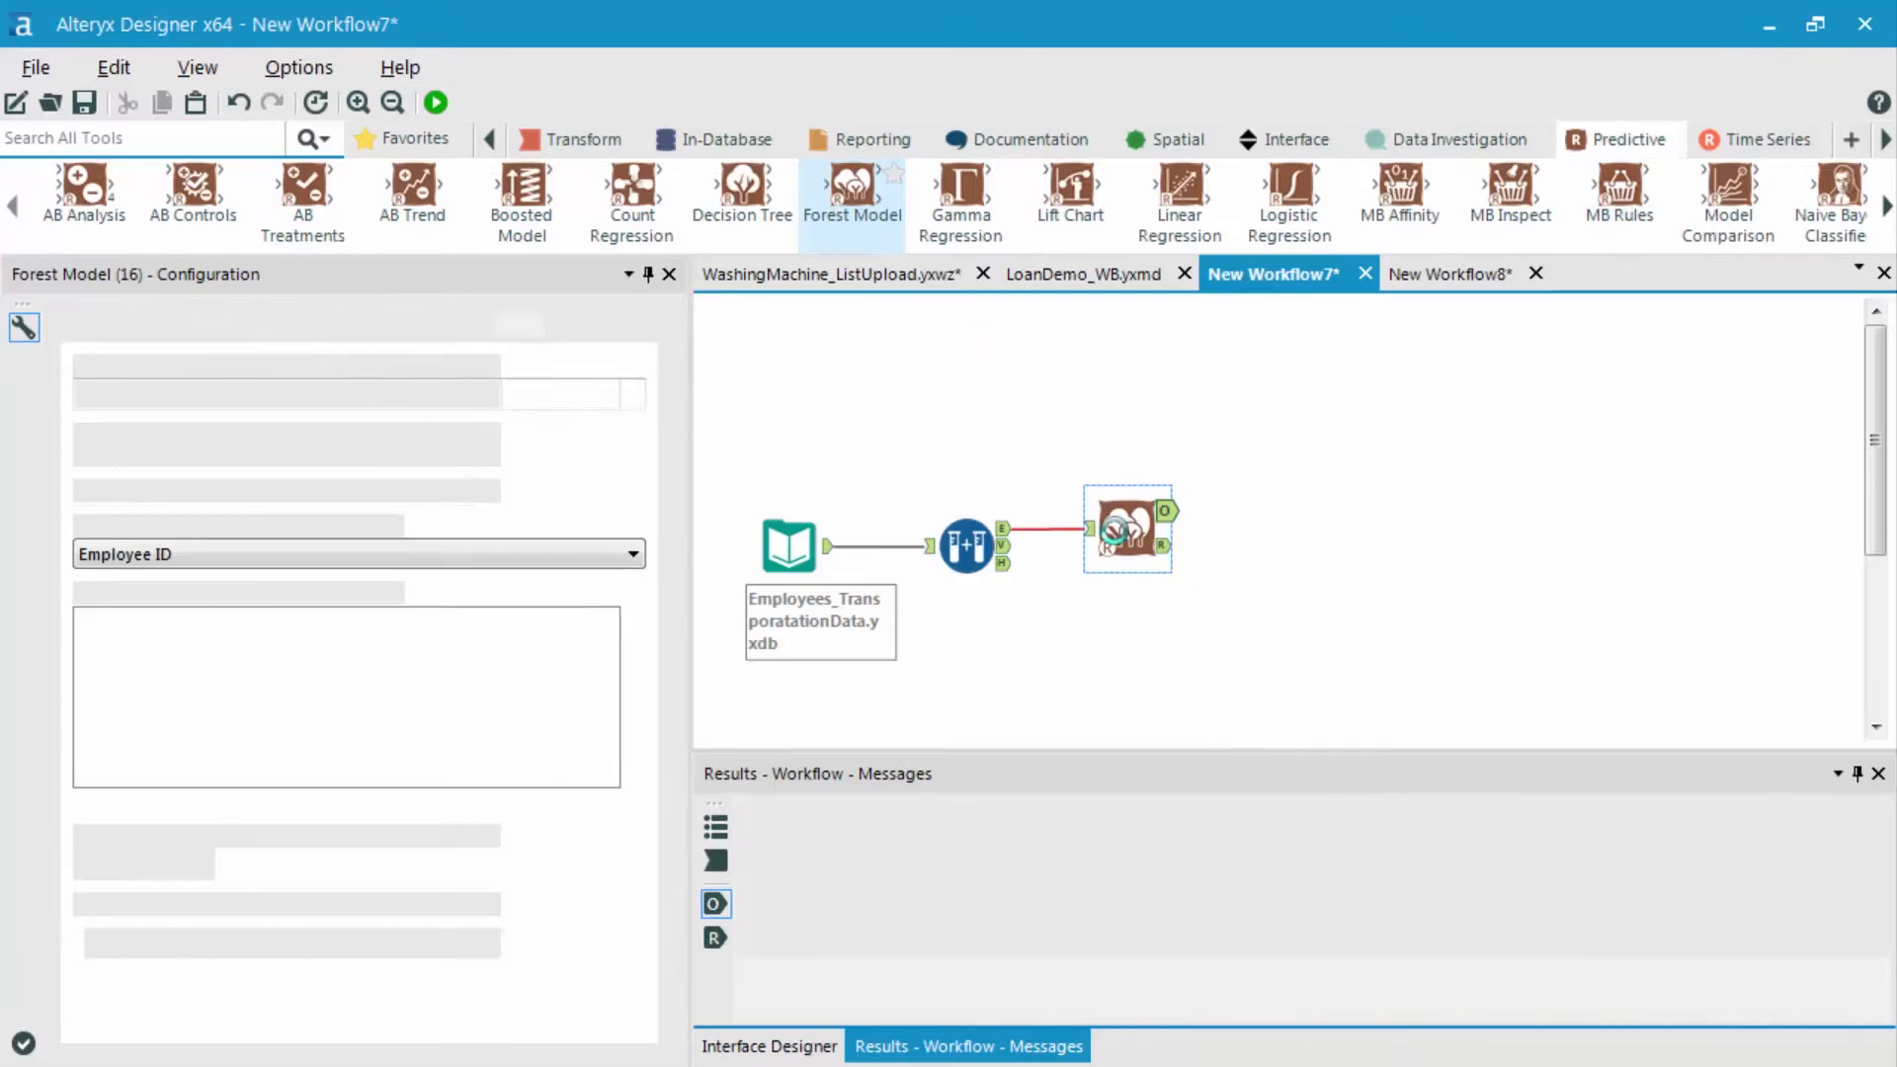
- Name the forest model FM_Transporation
left_click(1125, 529)
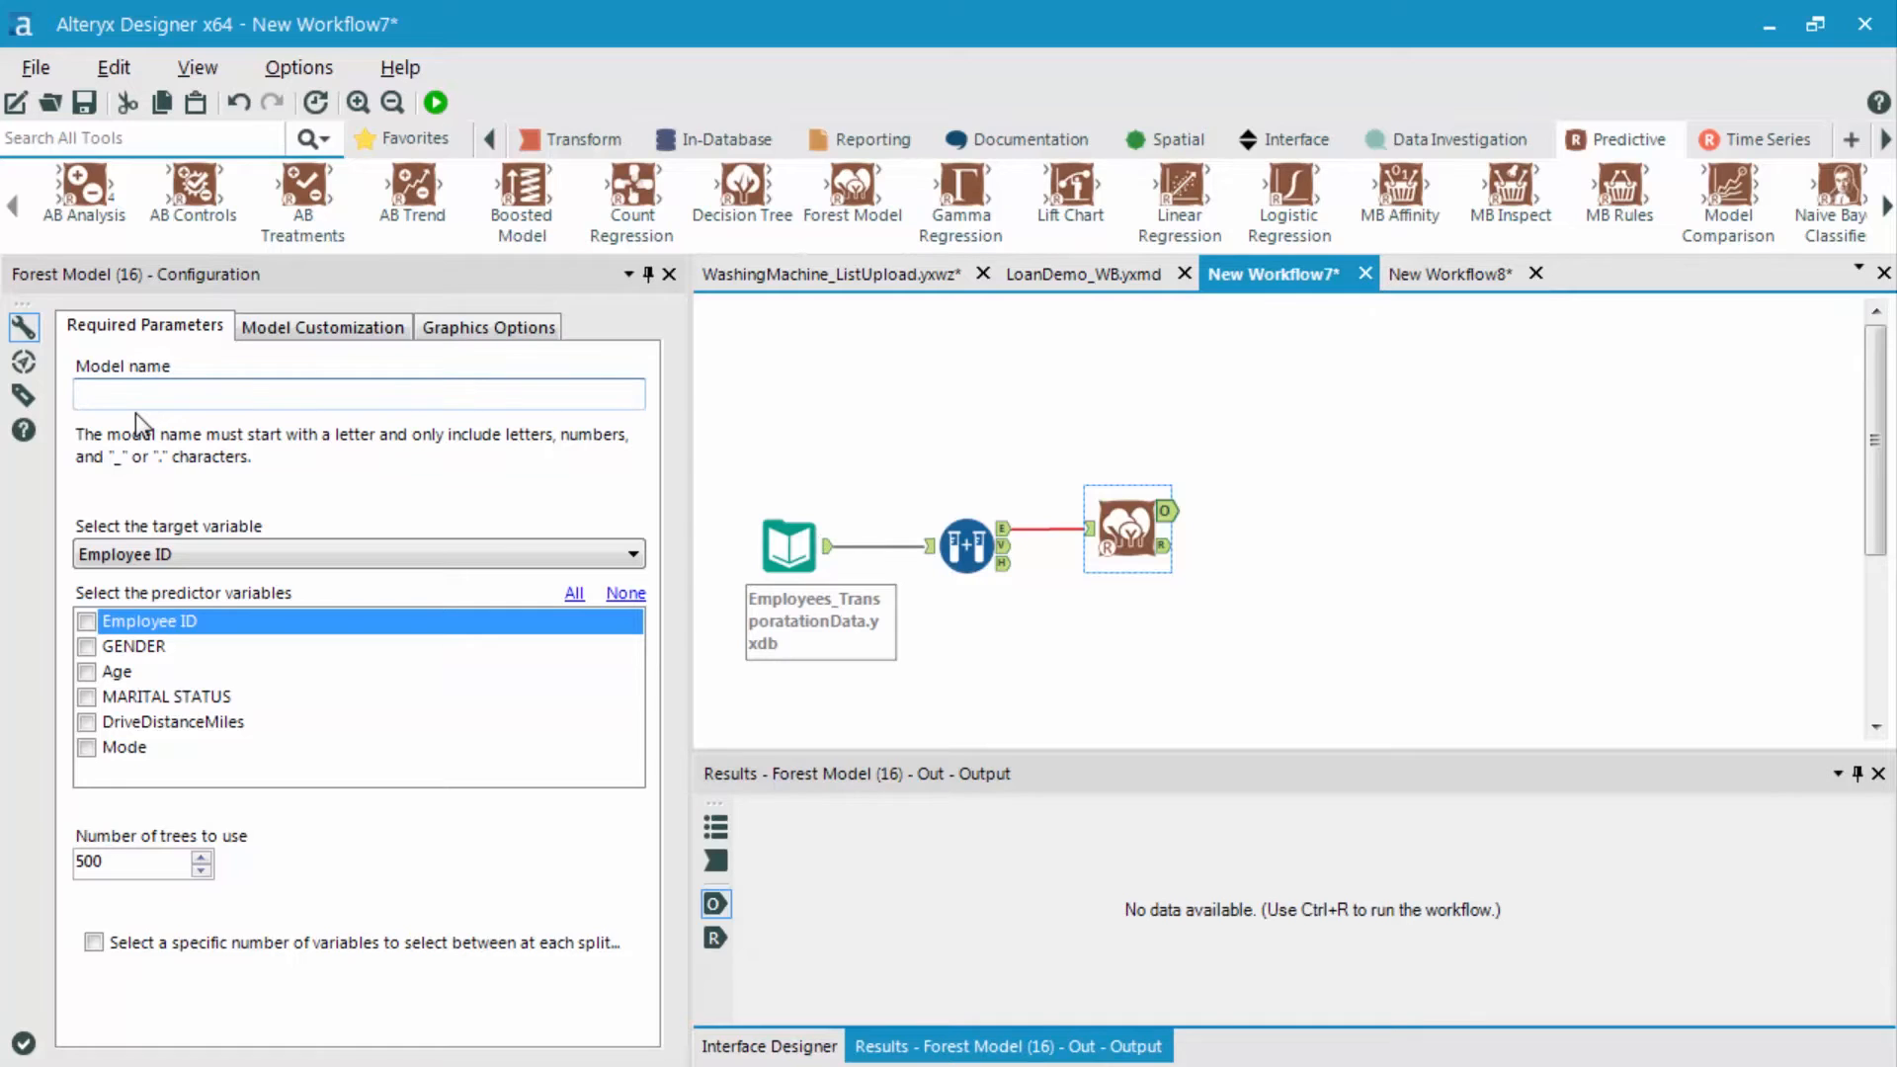
type("FM")
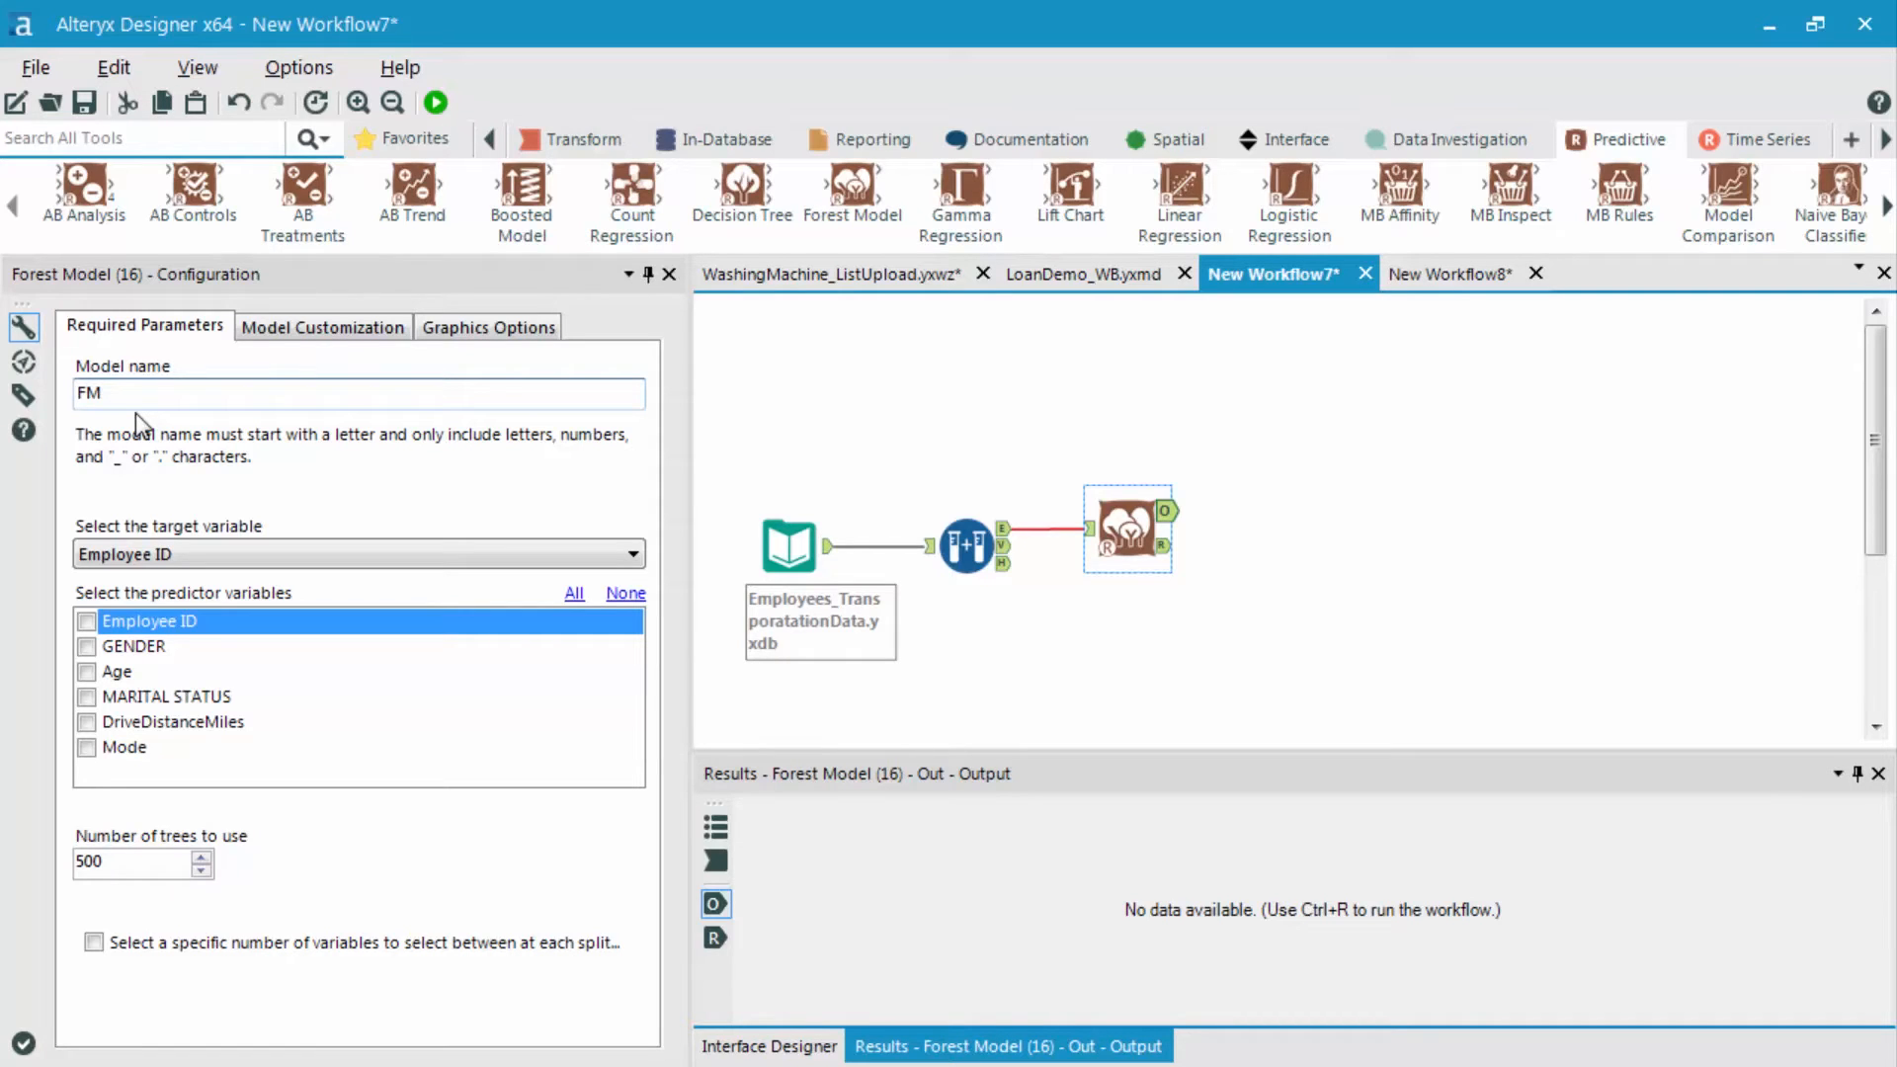
type("_Tra")
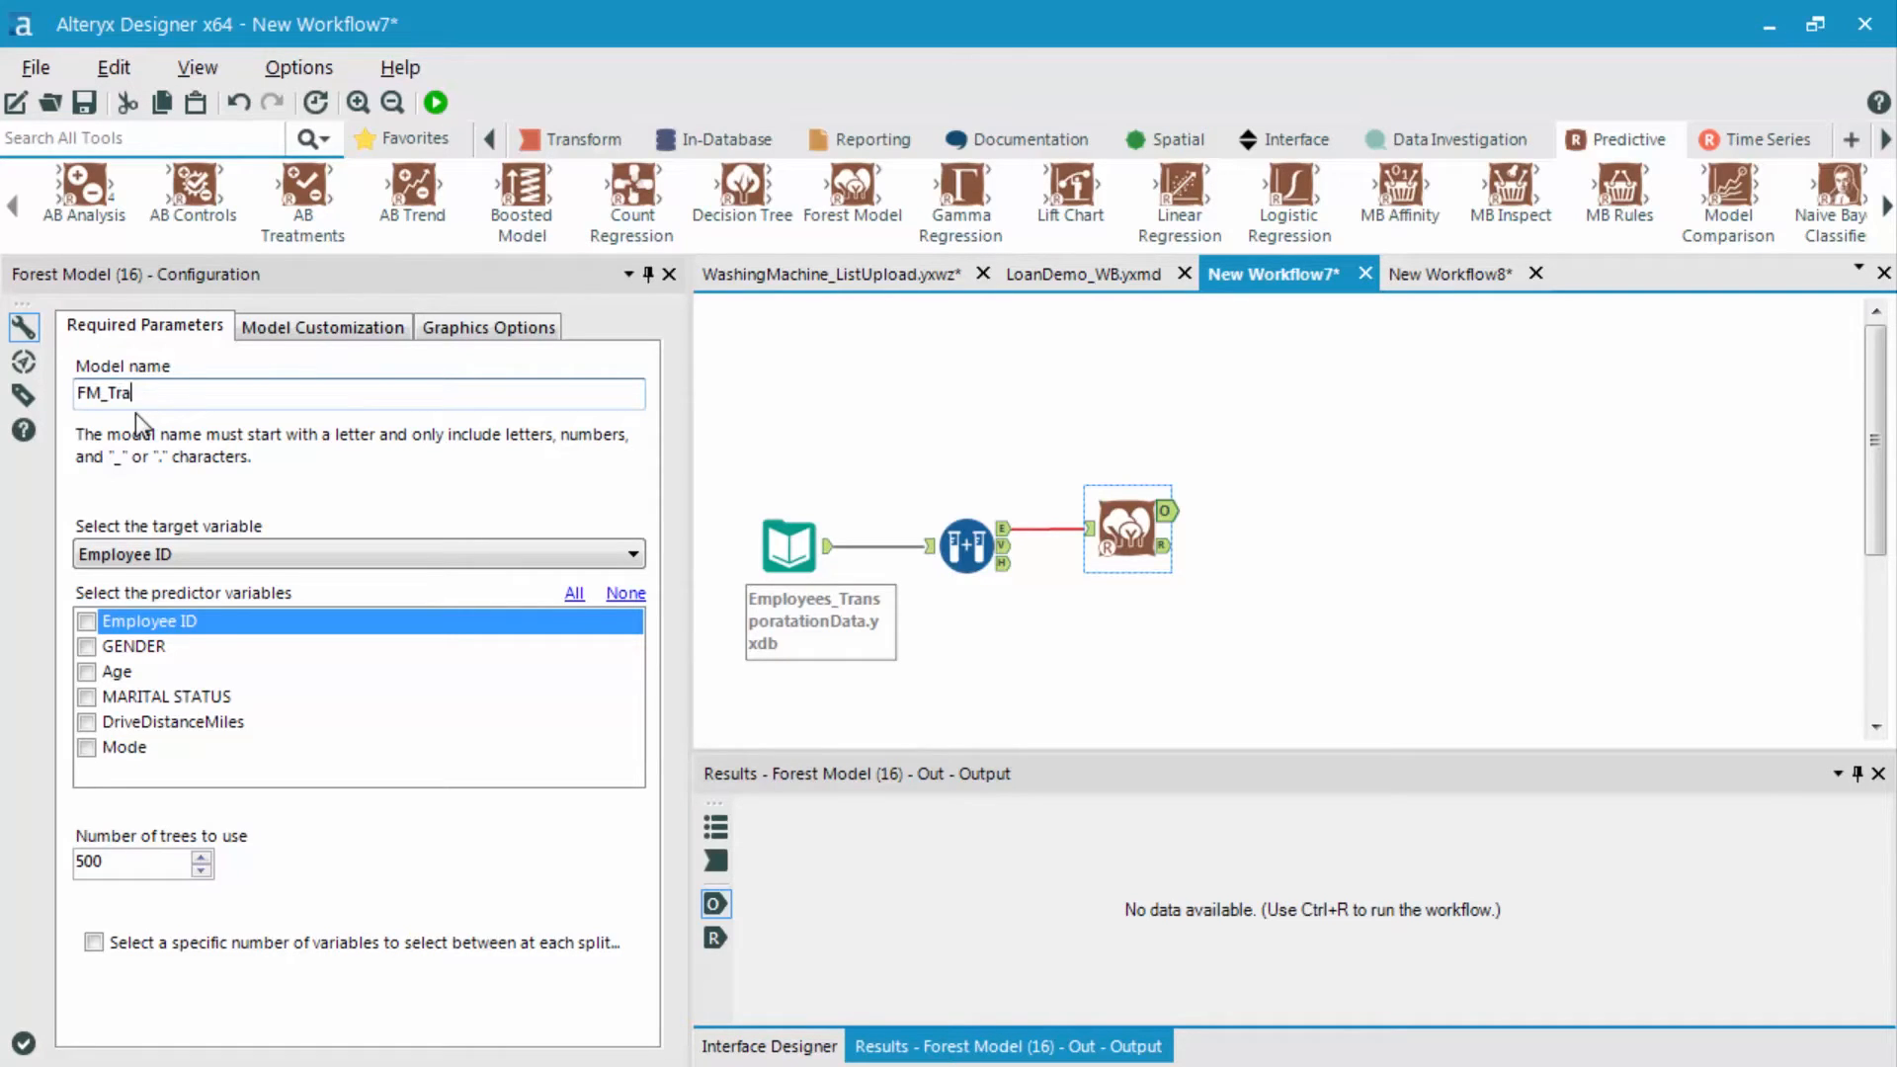
type("nsporation")
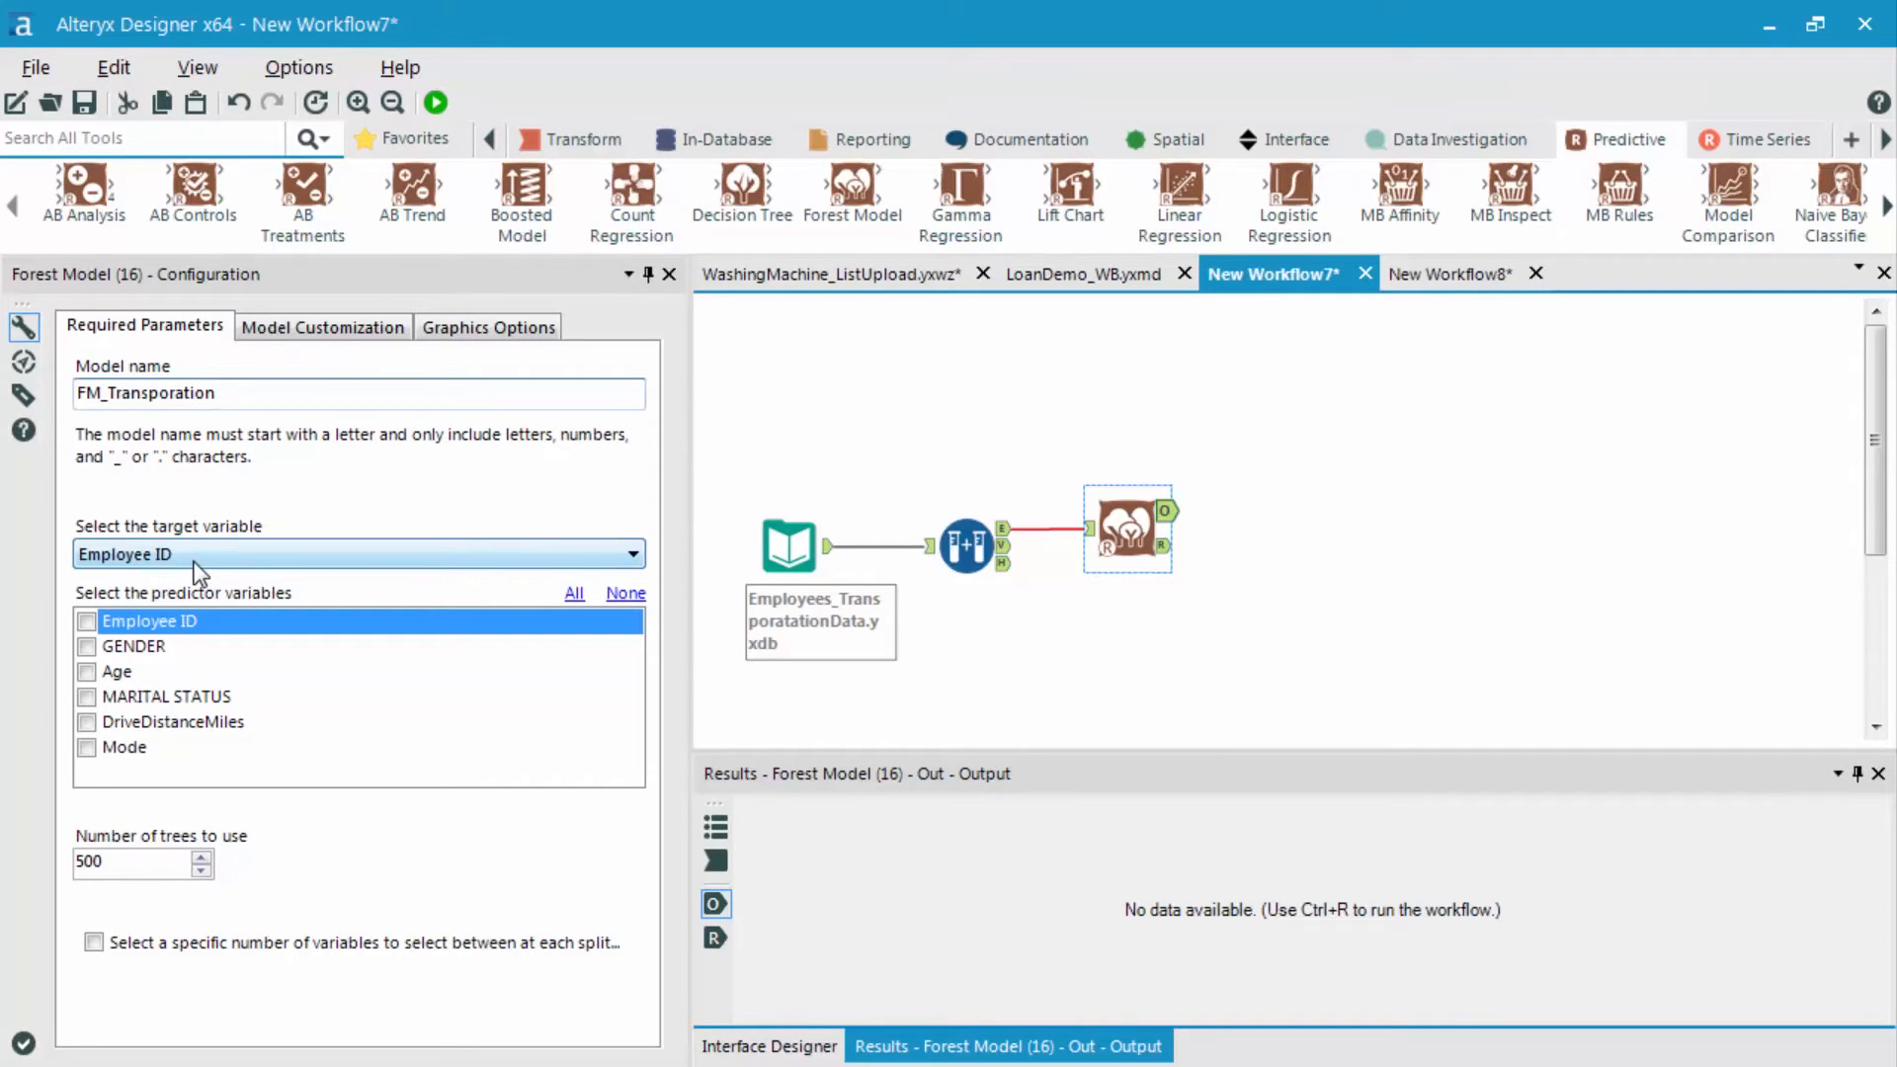
- Set Mode as the target variable and add Age and MARITAL STATUS as predictors
left_click(629, 554)
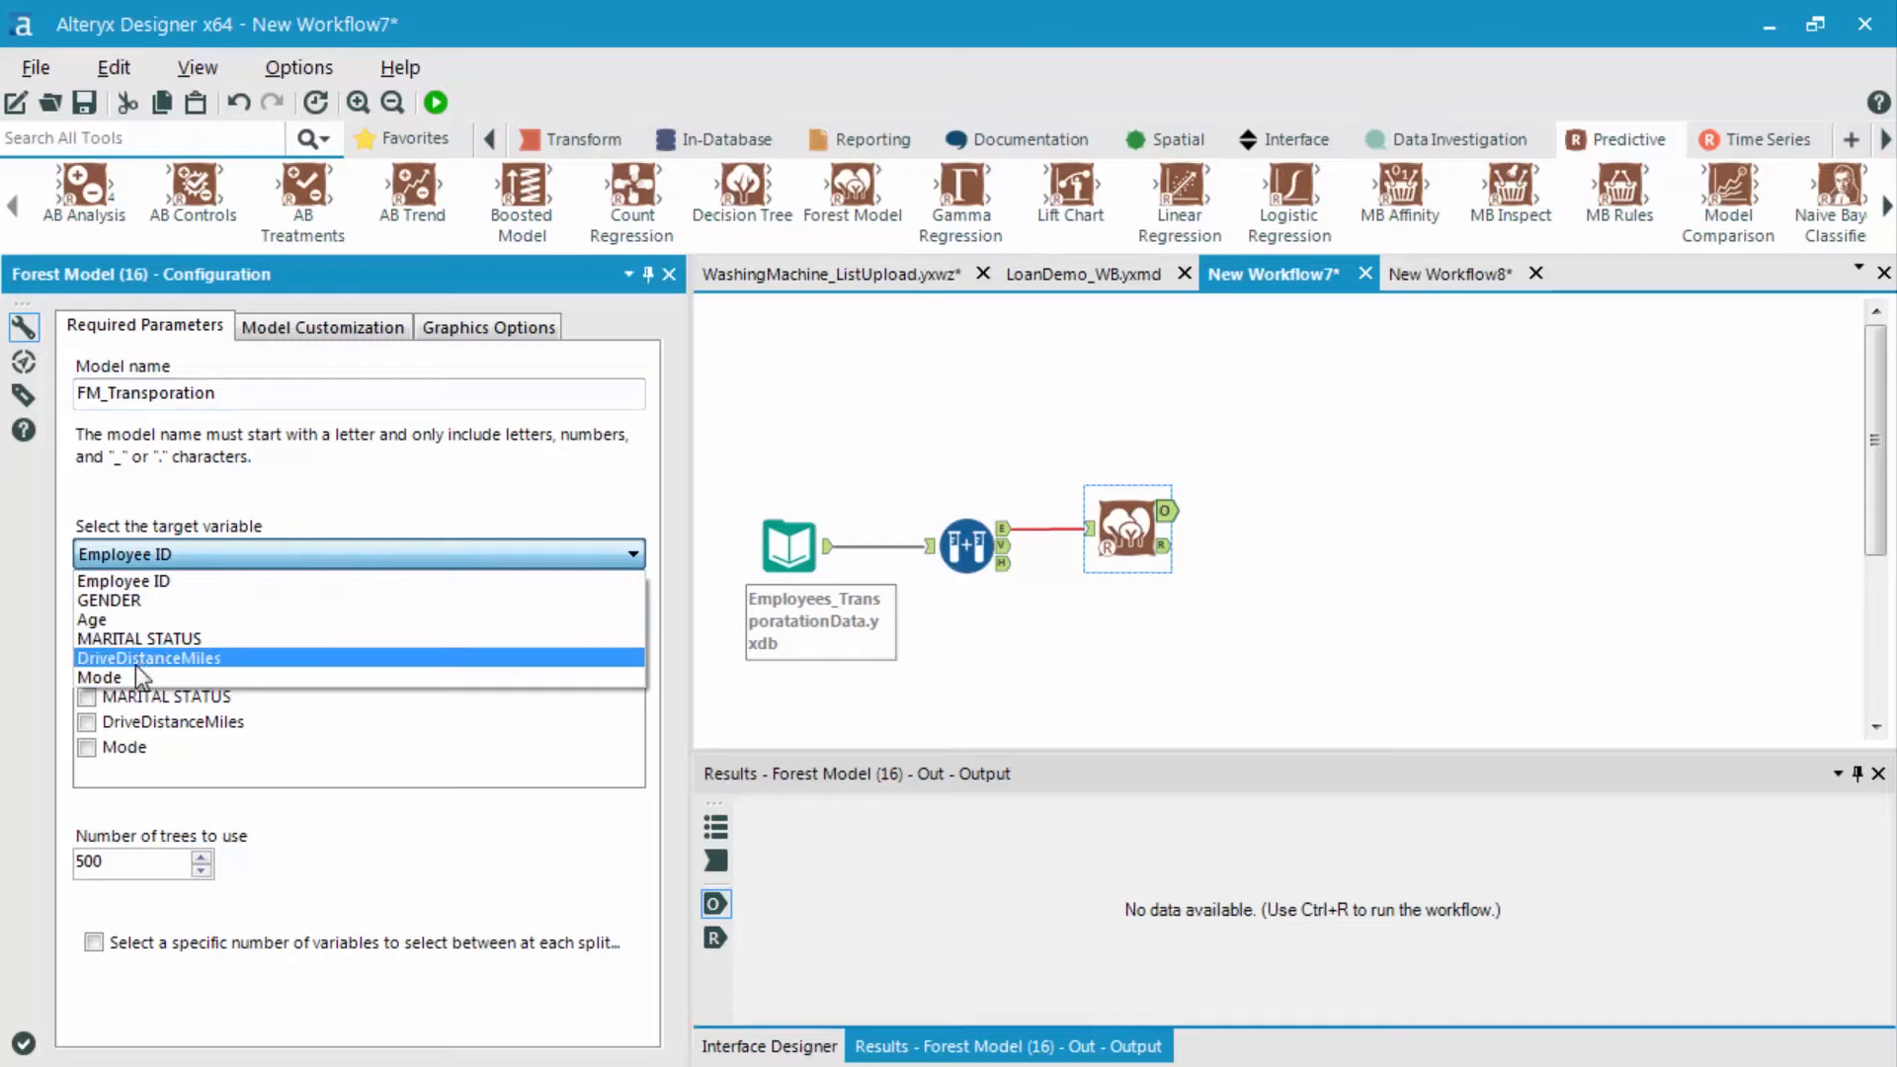
left_click(101, 676)
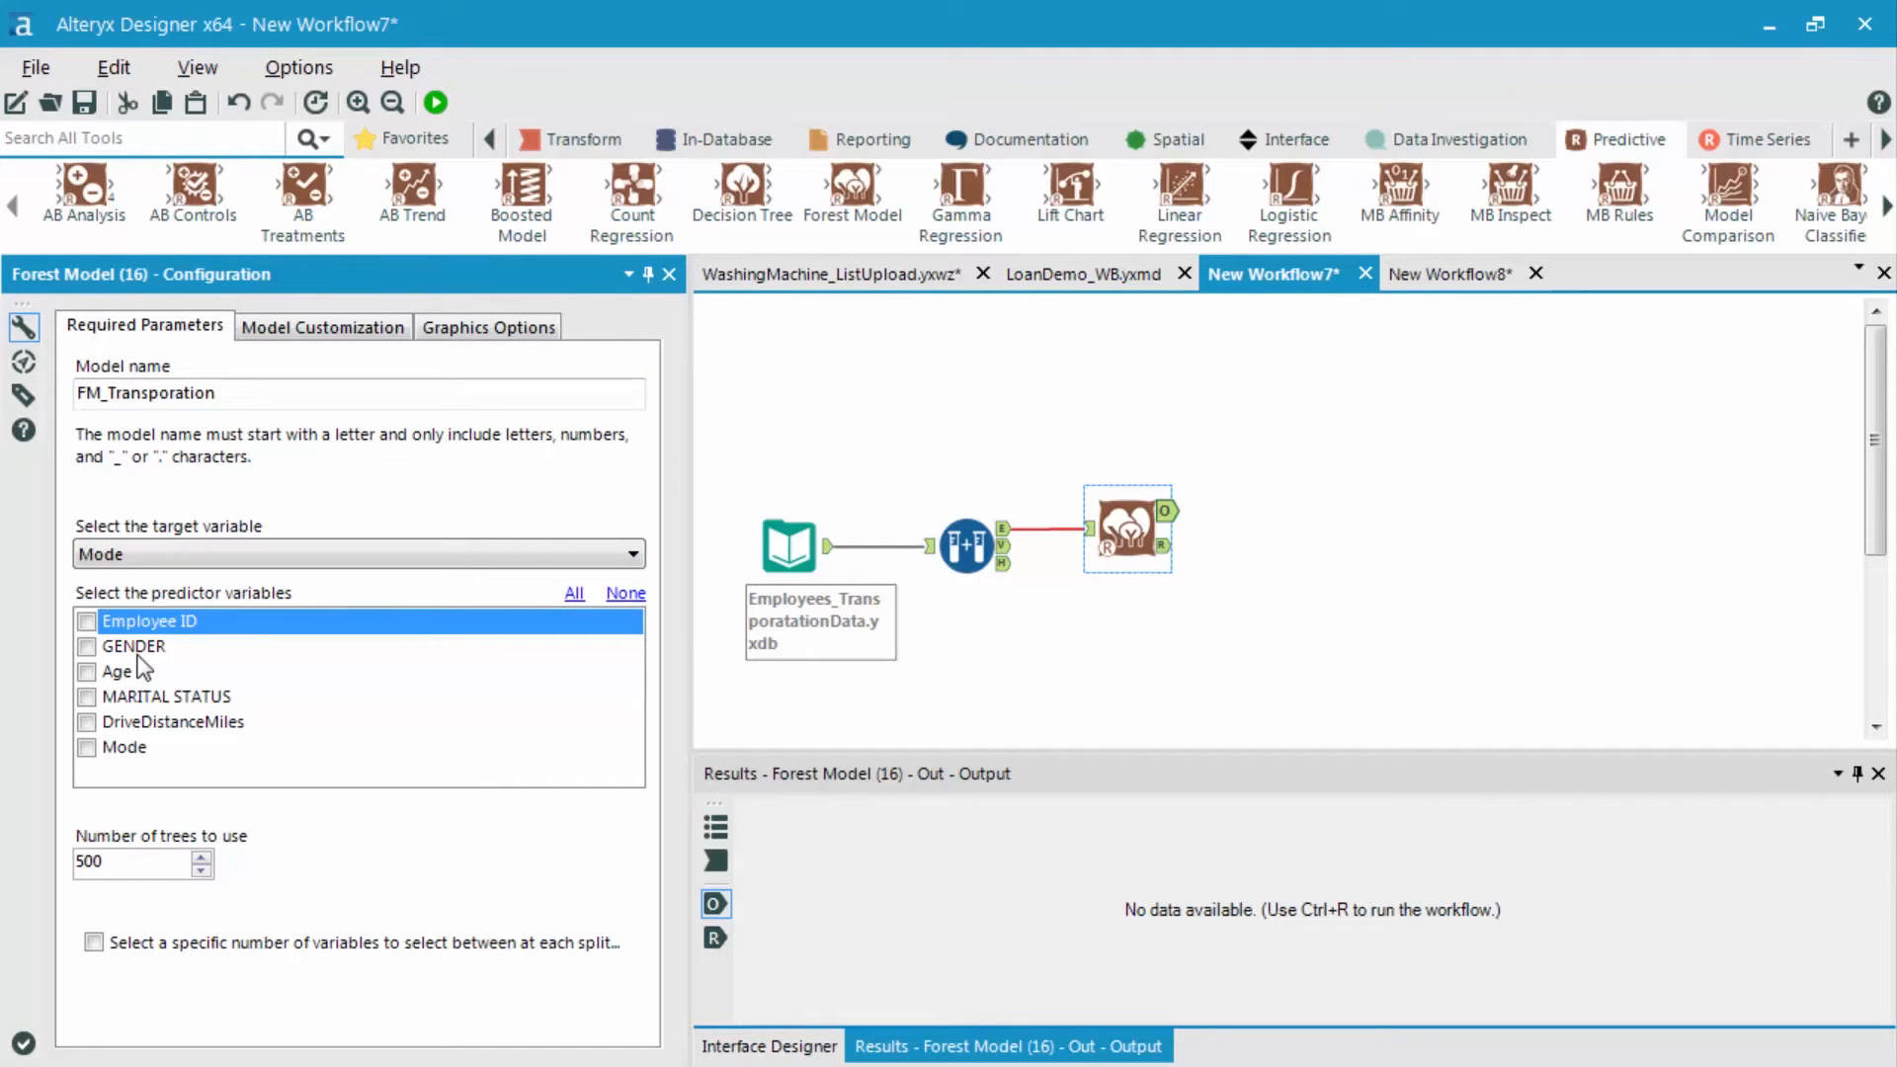
left_click(87, 672)
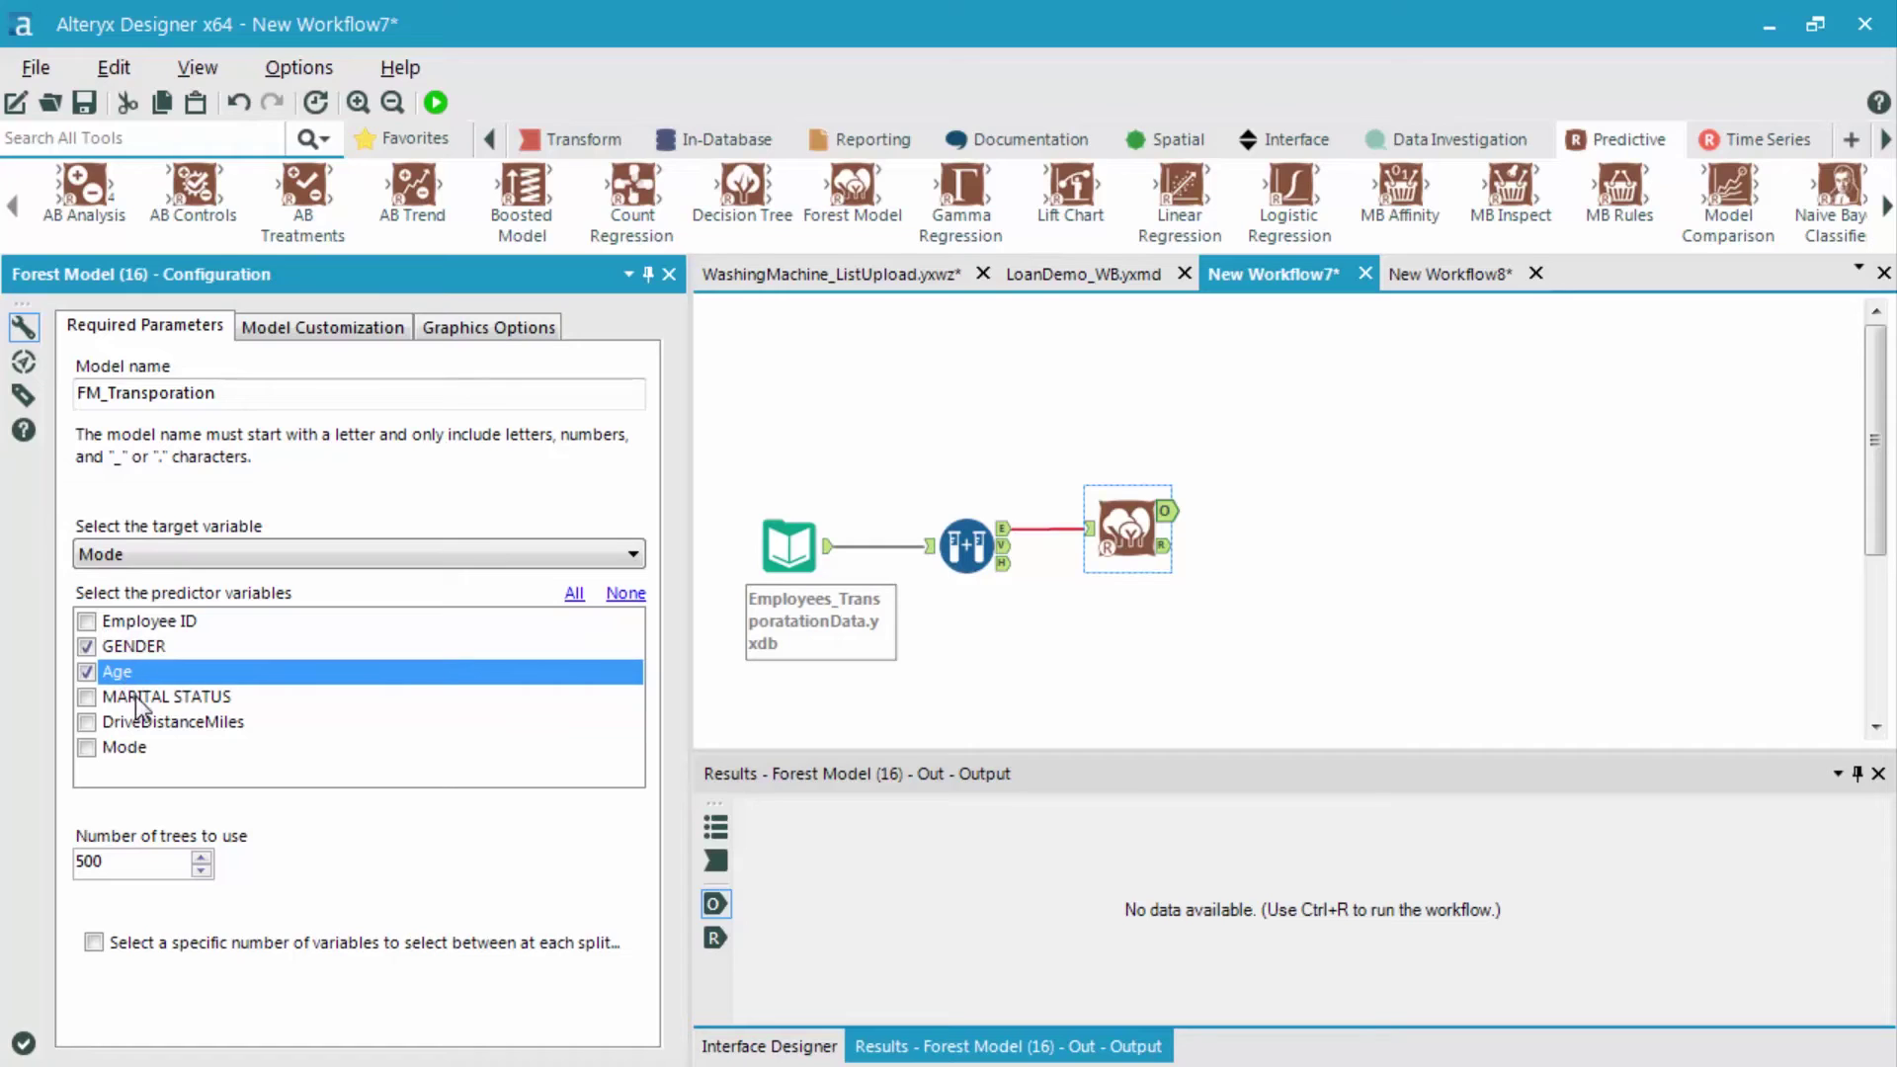
left_click(87, 723)
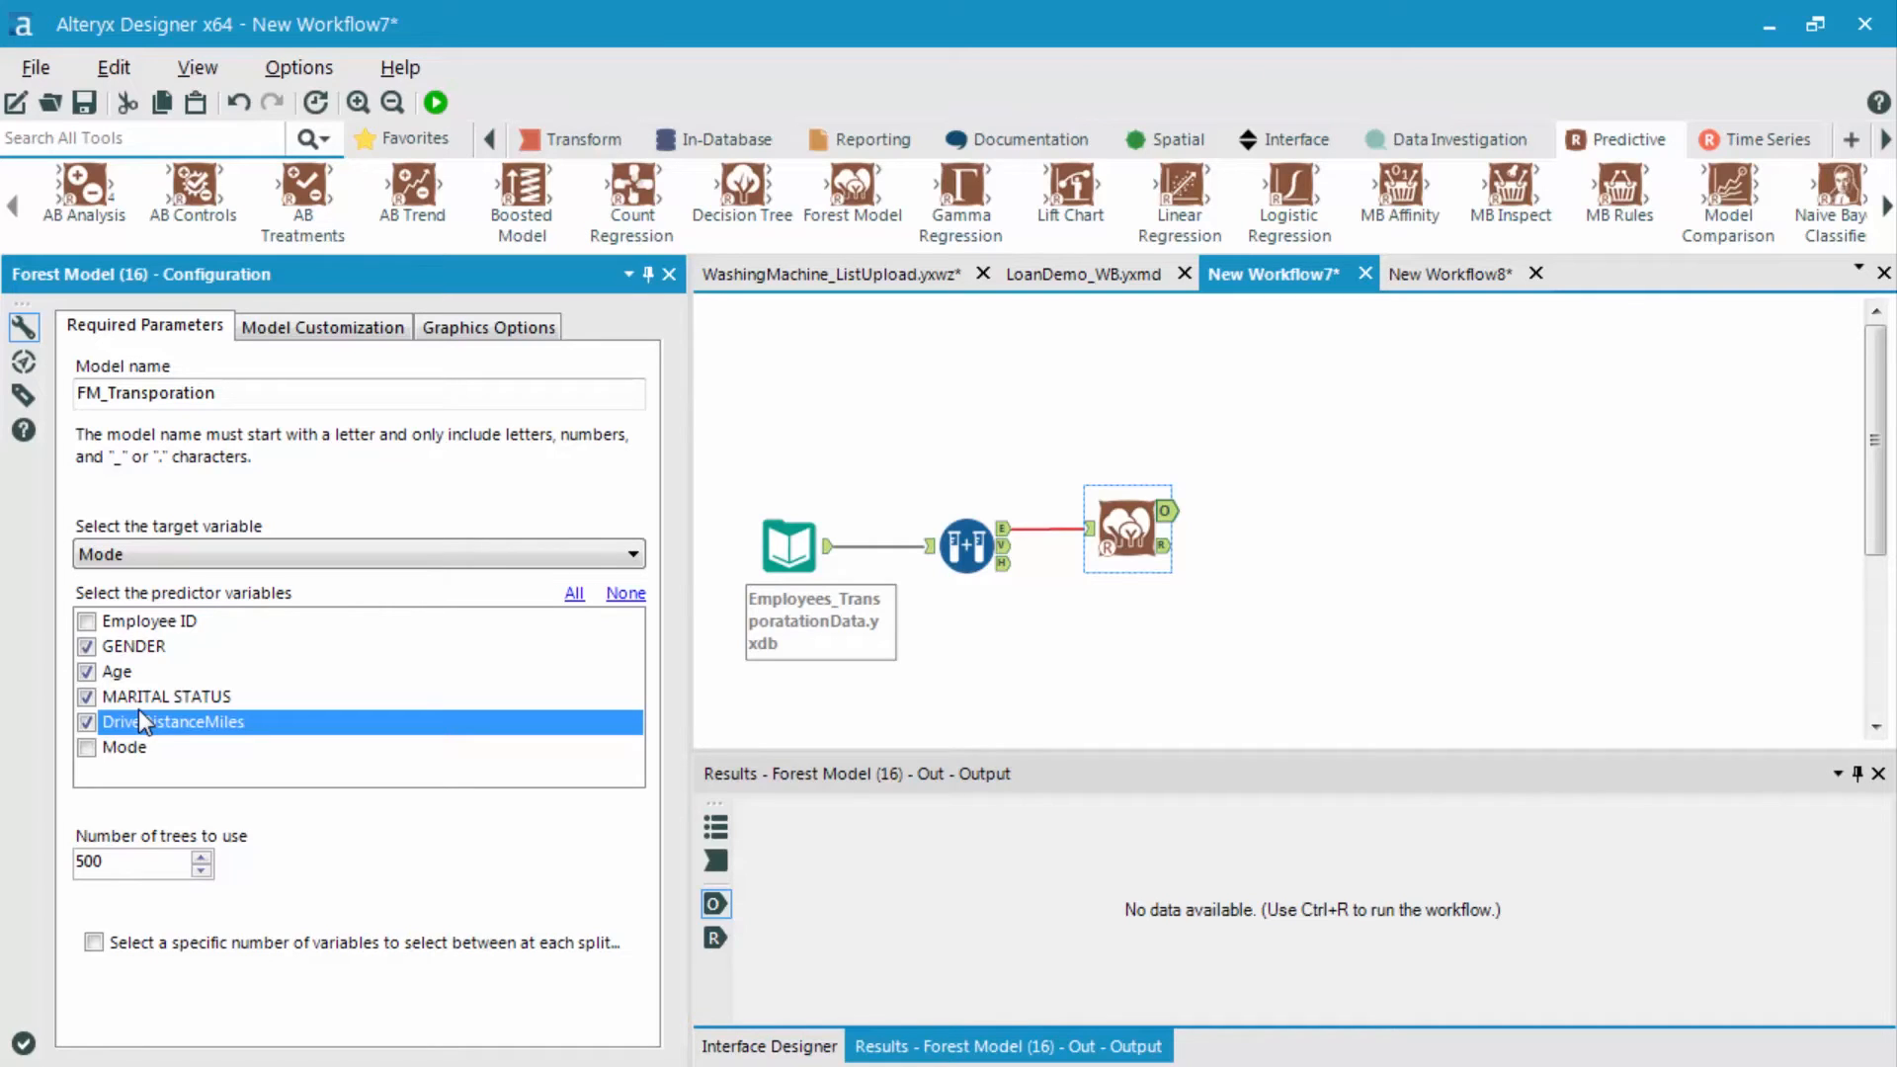
mouse_move(148, 844)
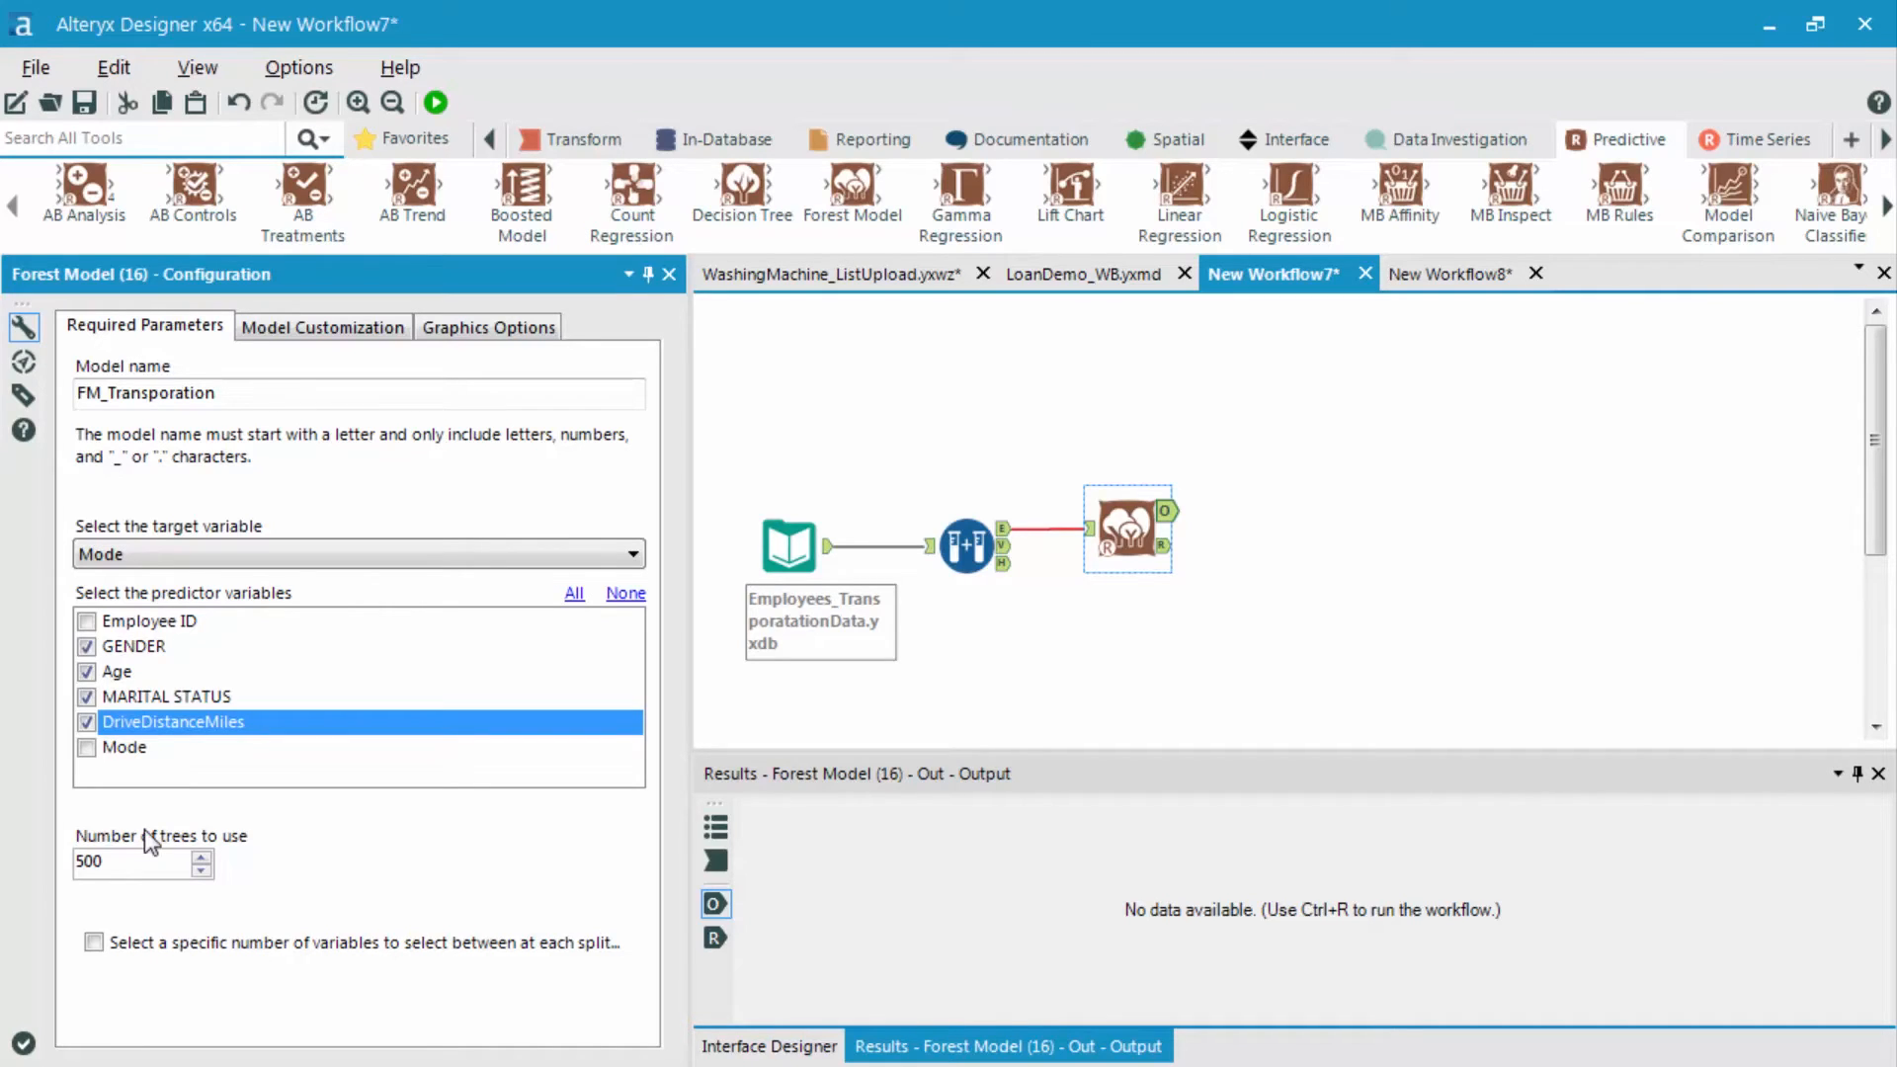
mouse_move(160, 831)
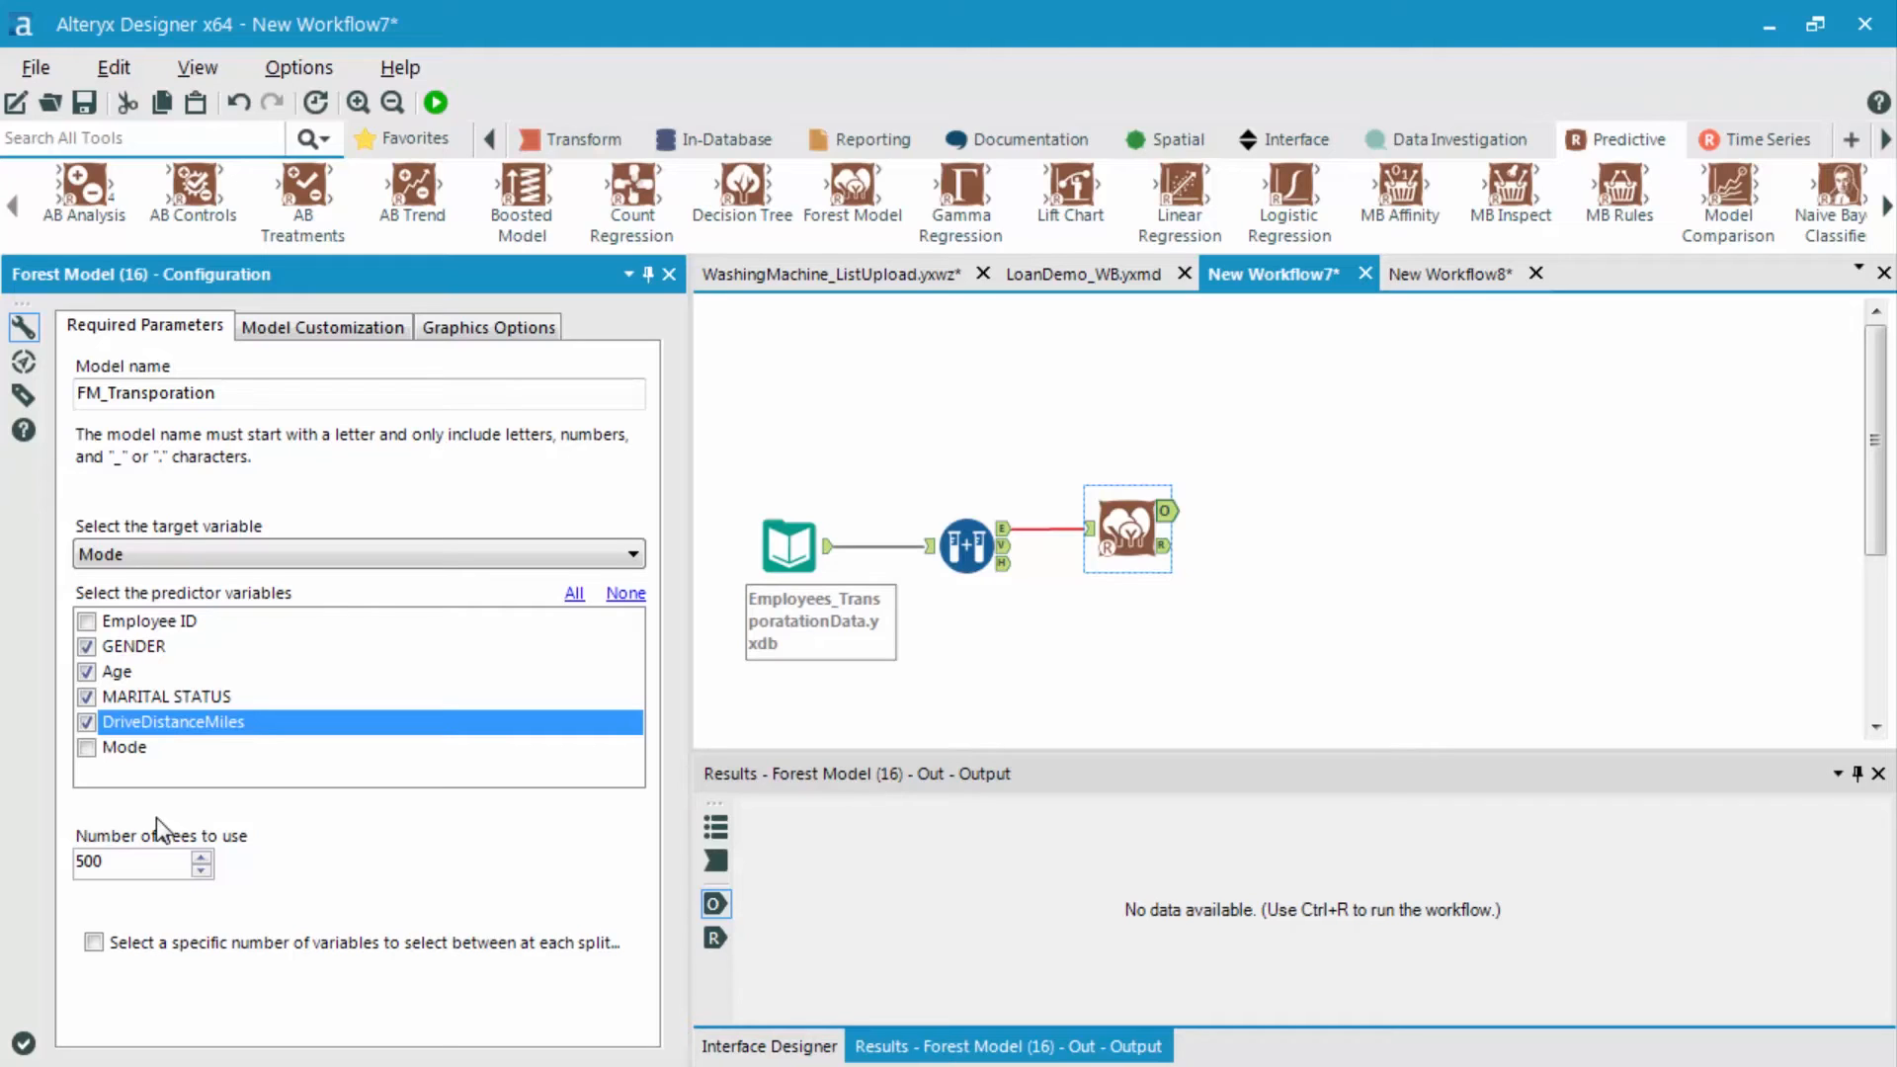
mouse_move(530, 753)
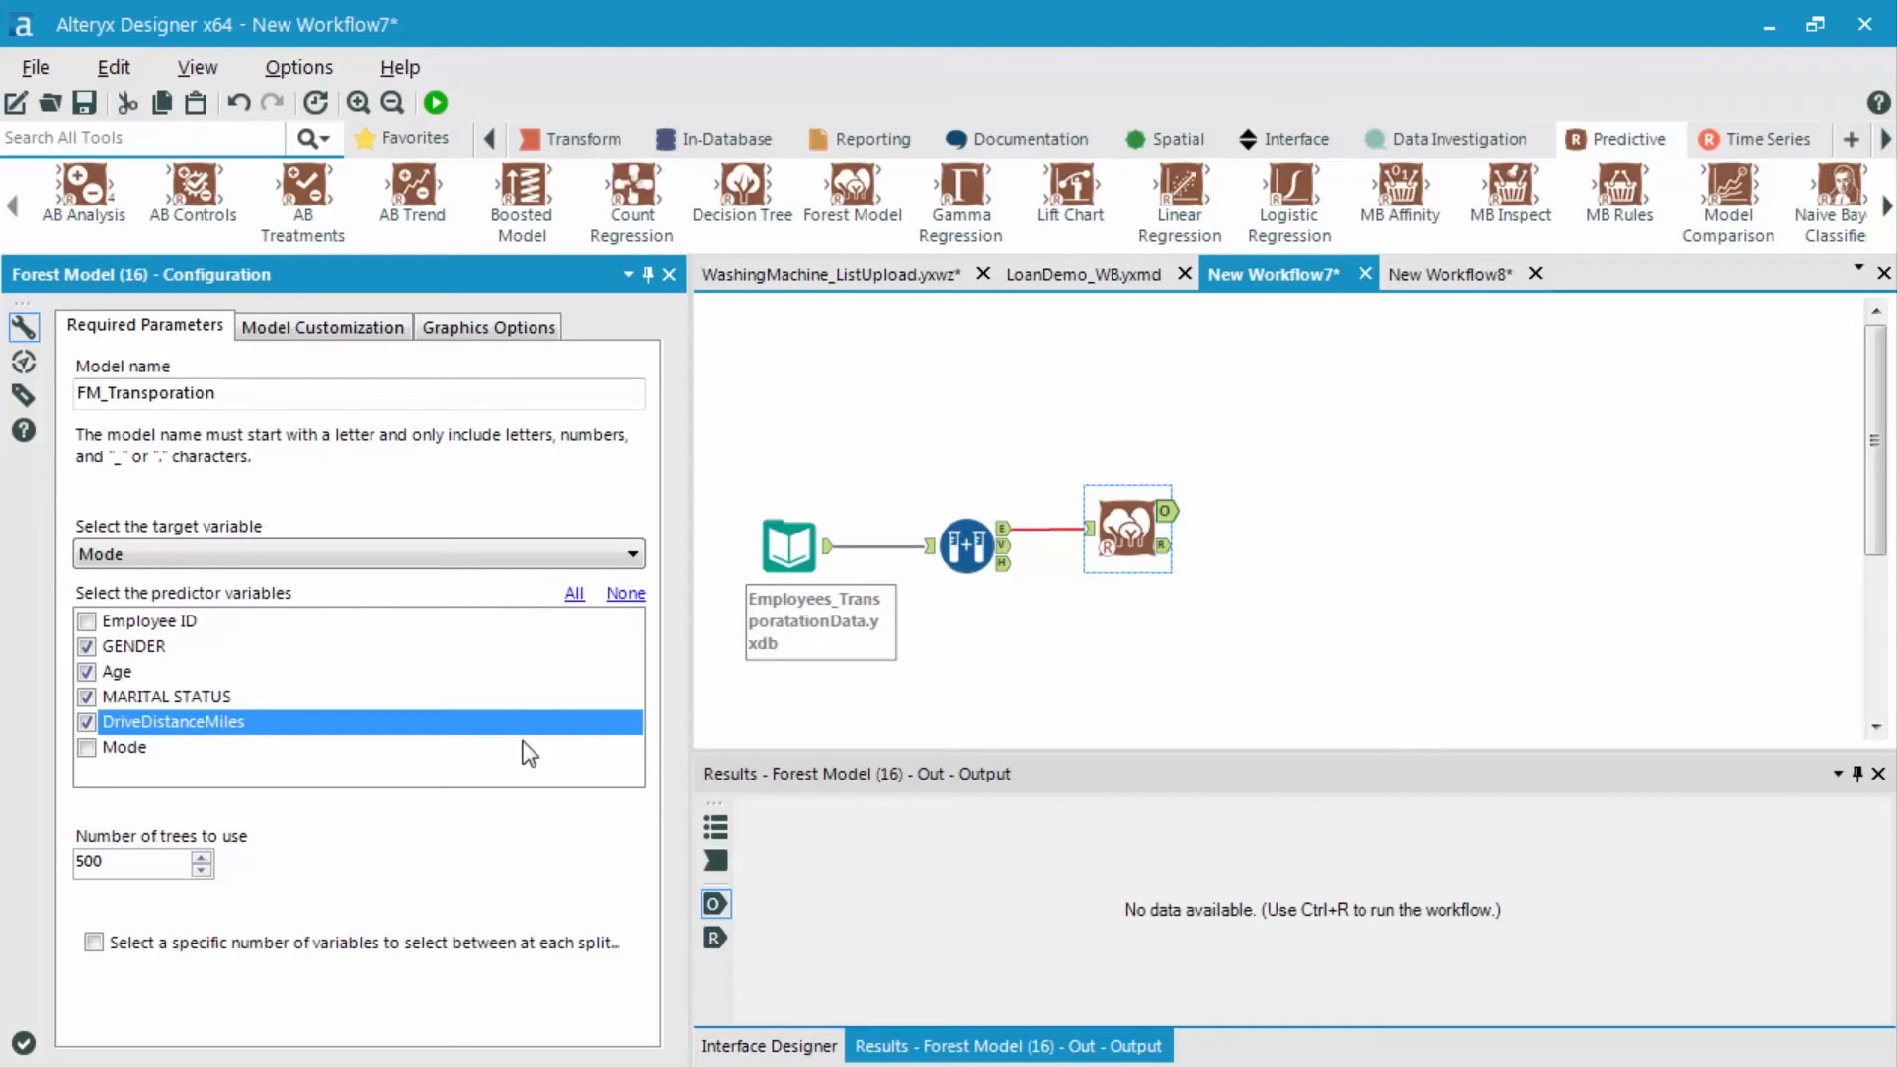
mouse_move(1125, 532)
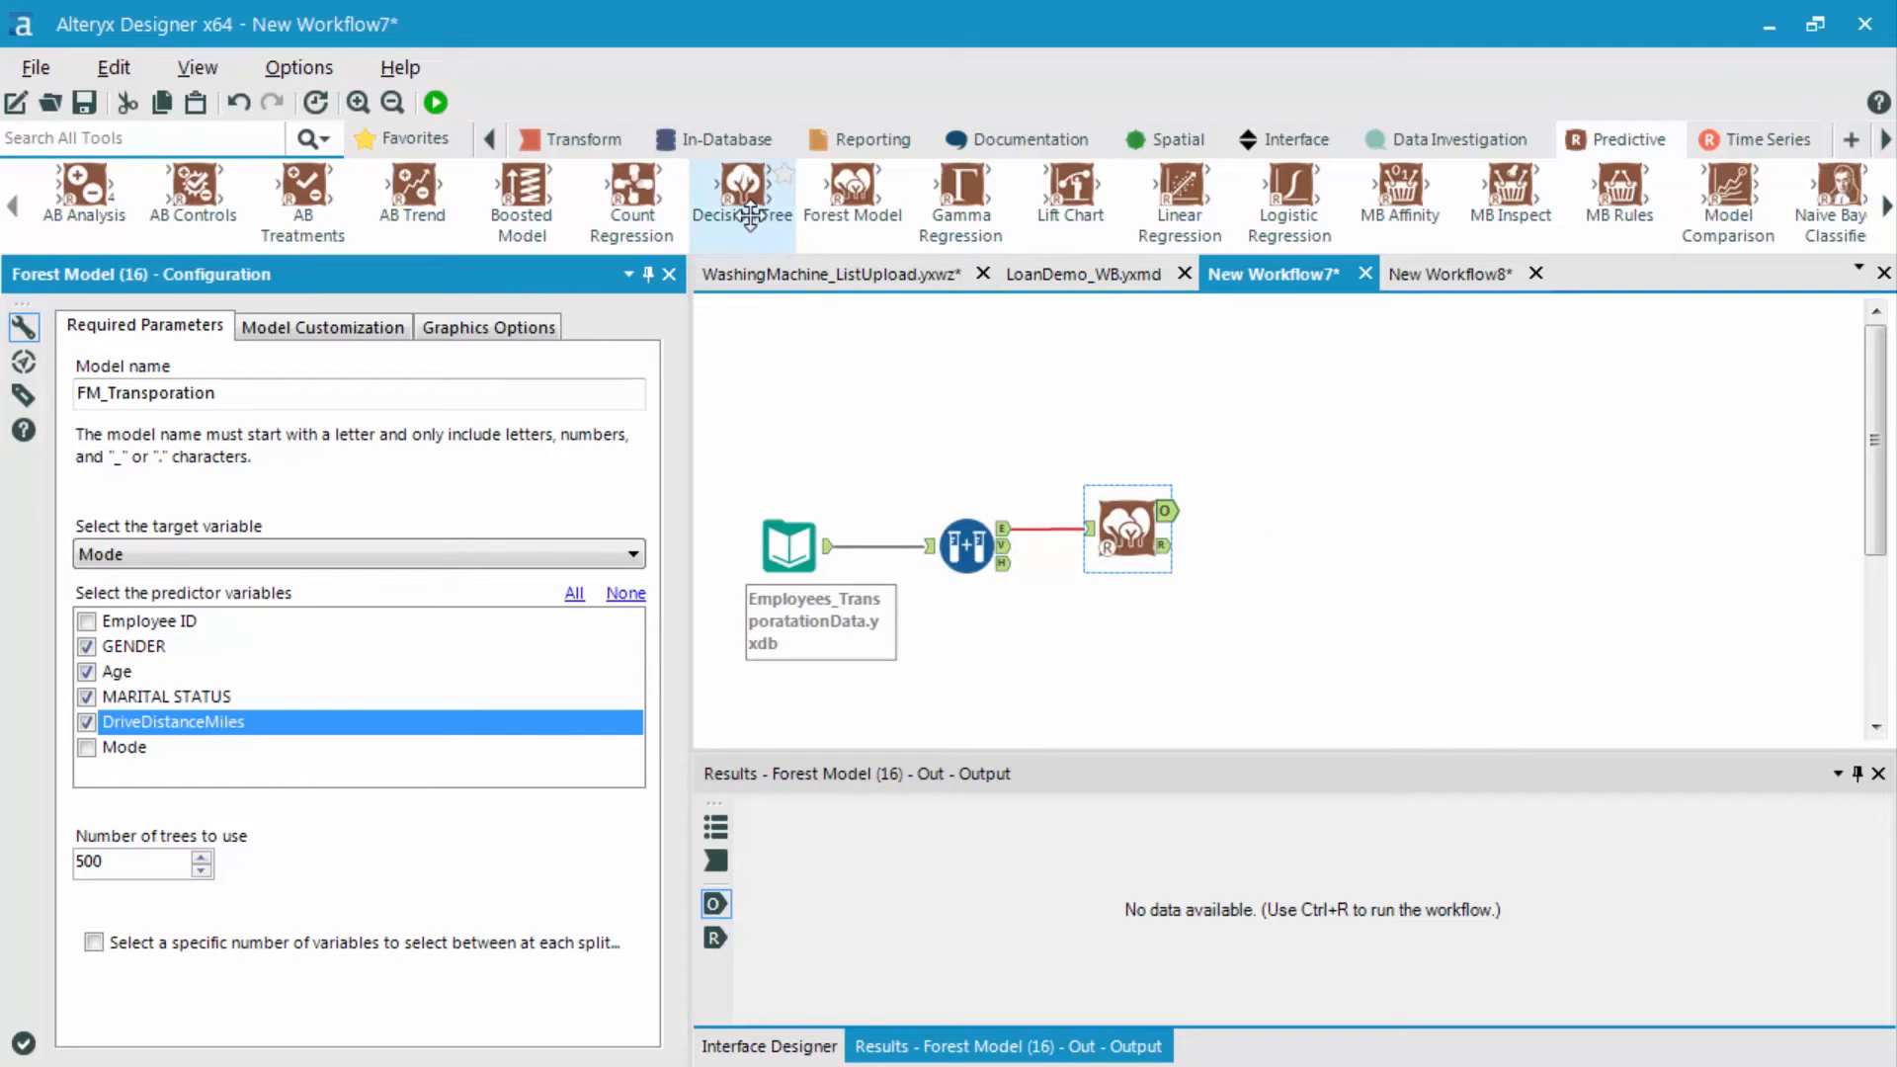
mouse_move(741, 194)
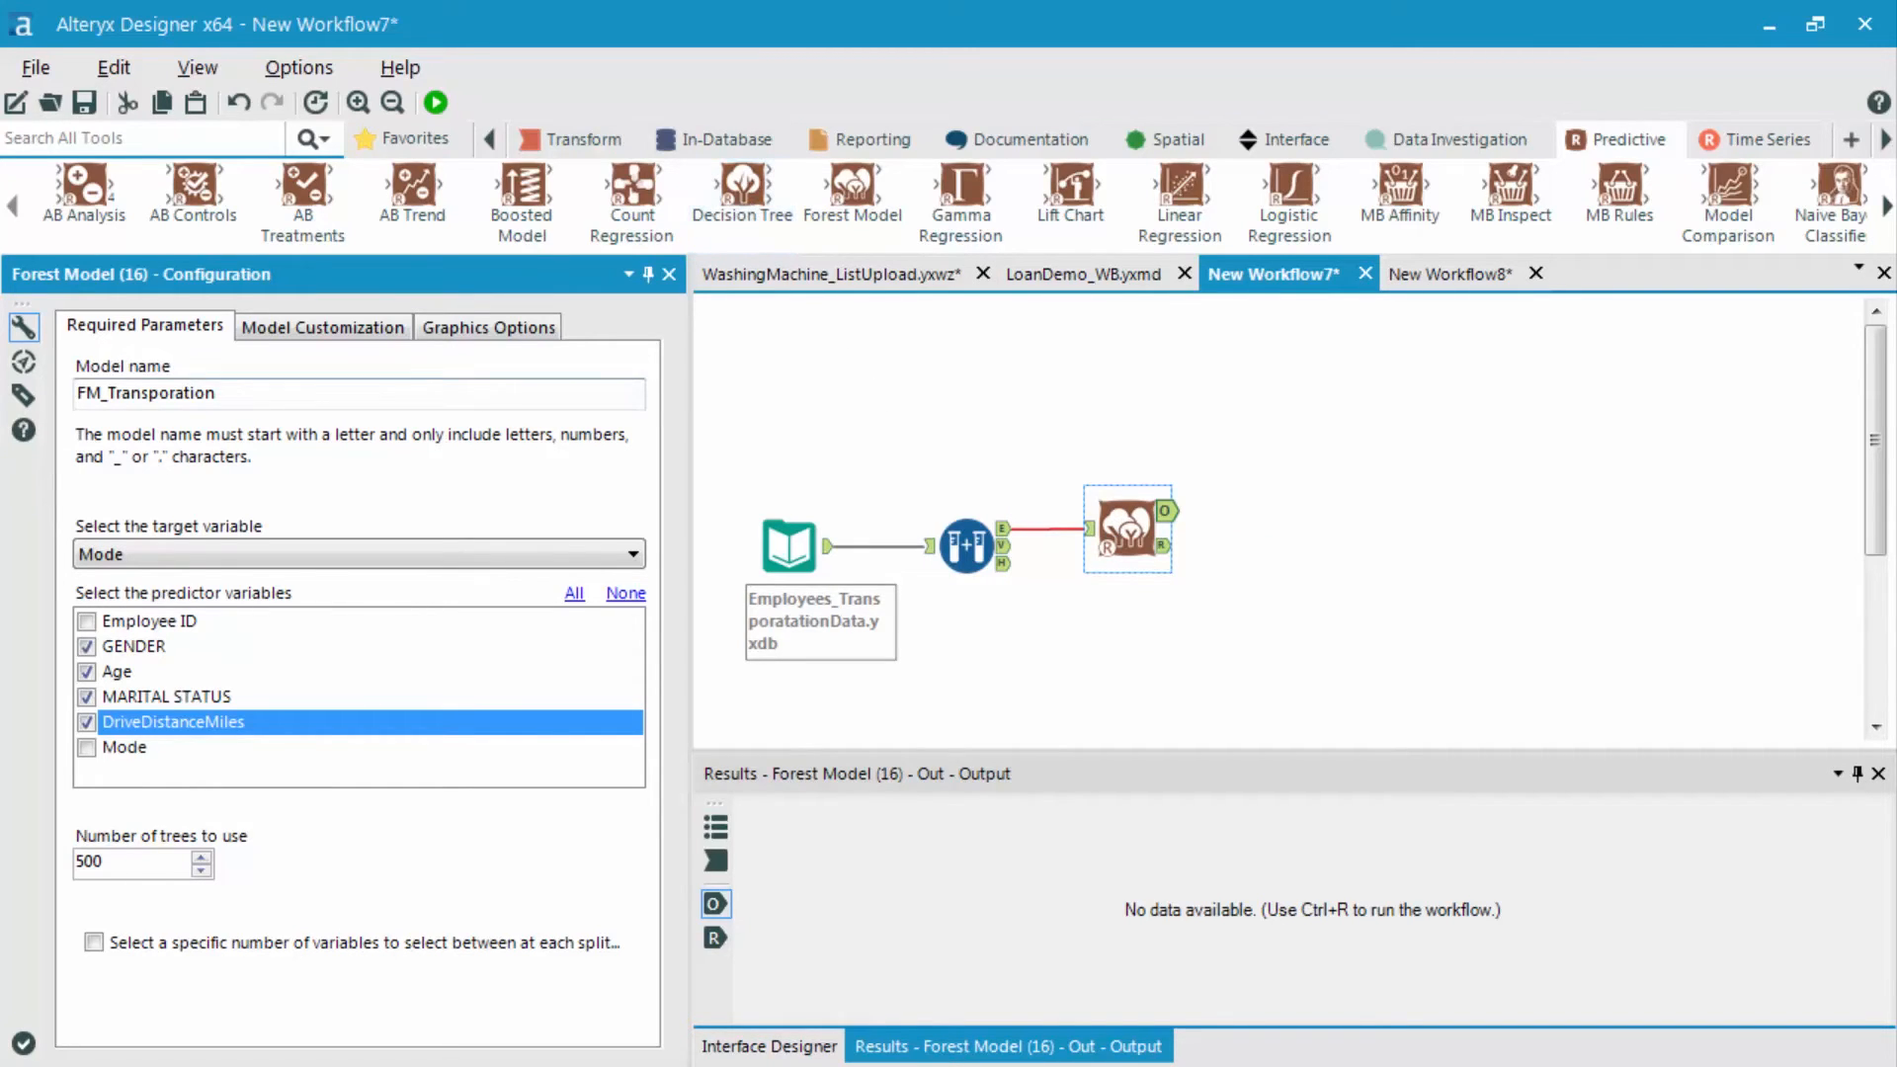
mouse_move(166, 850)
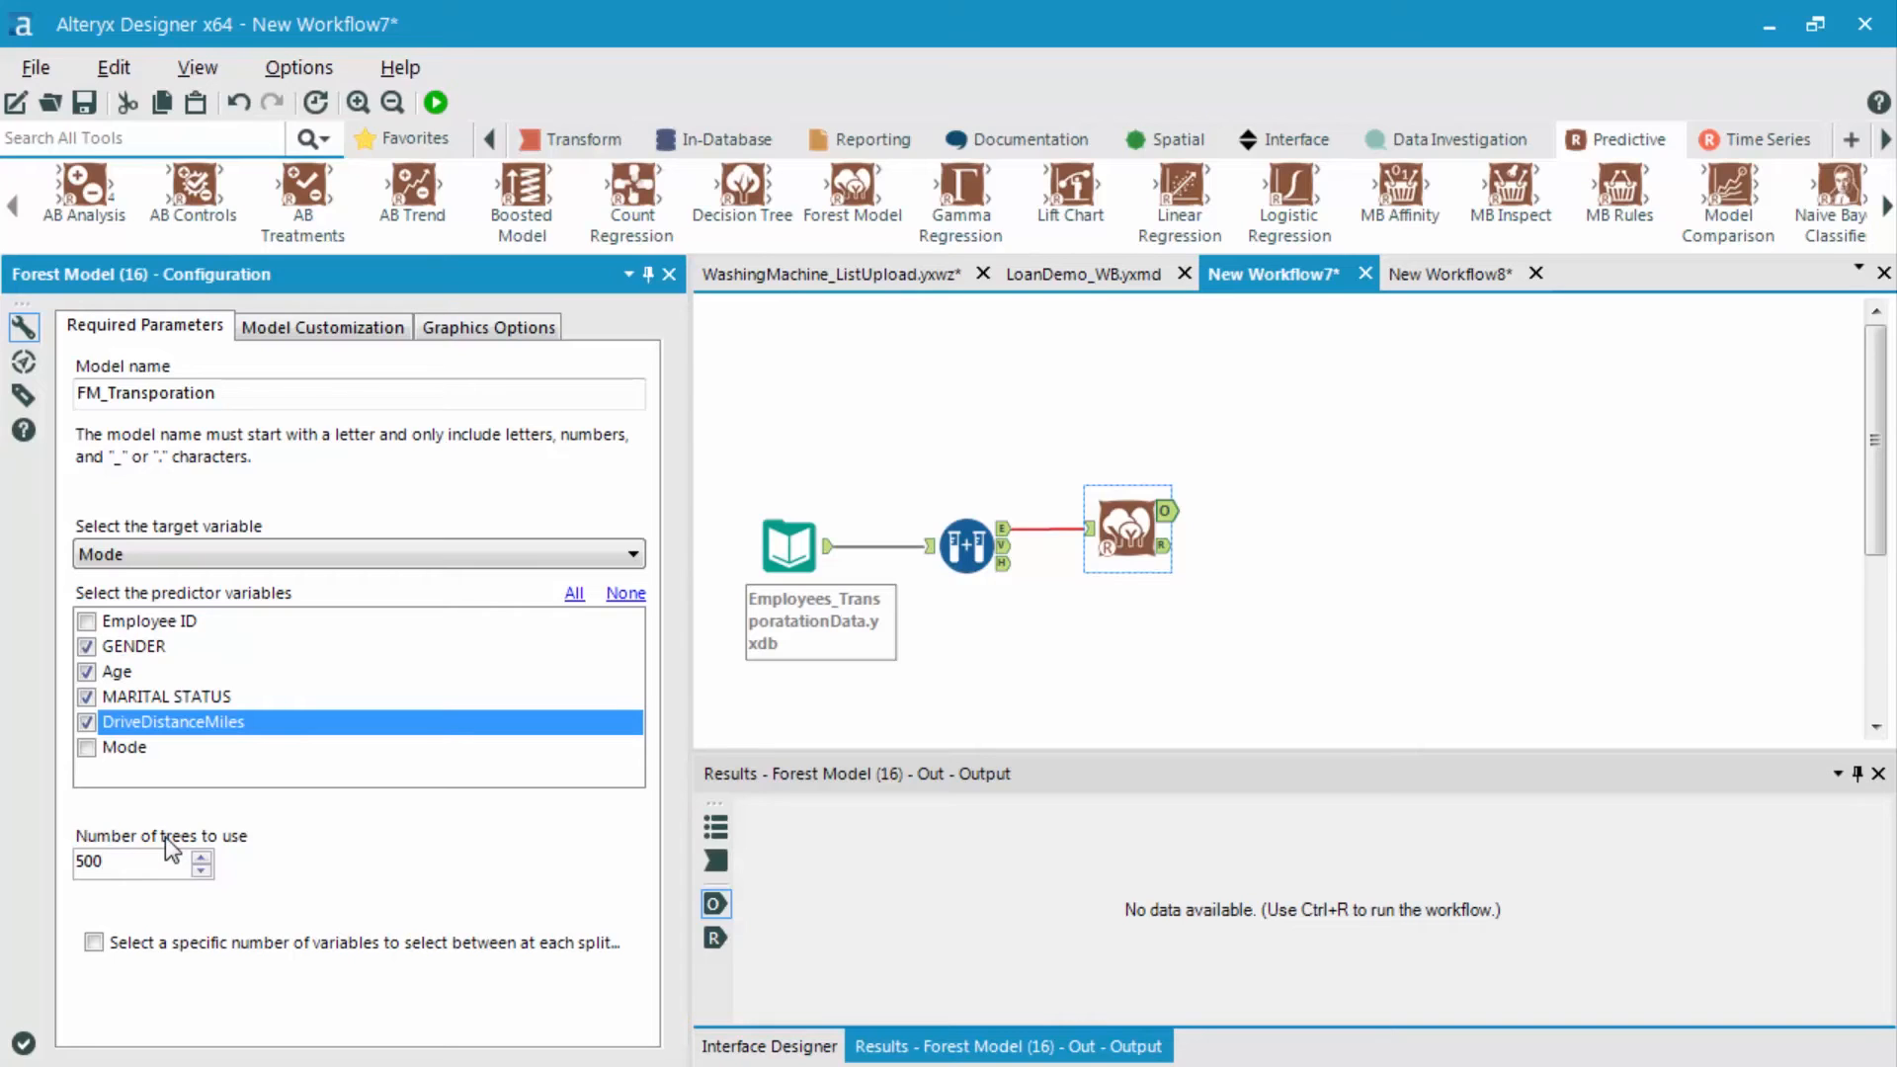
left_click(120, 861)
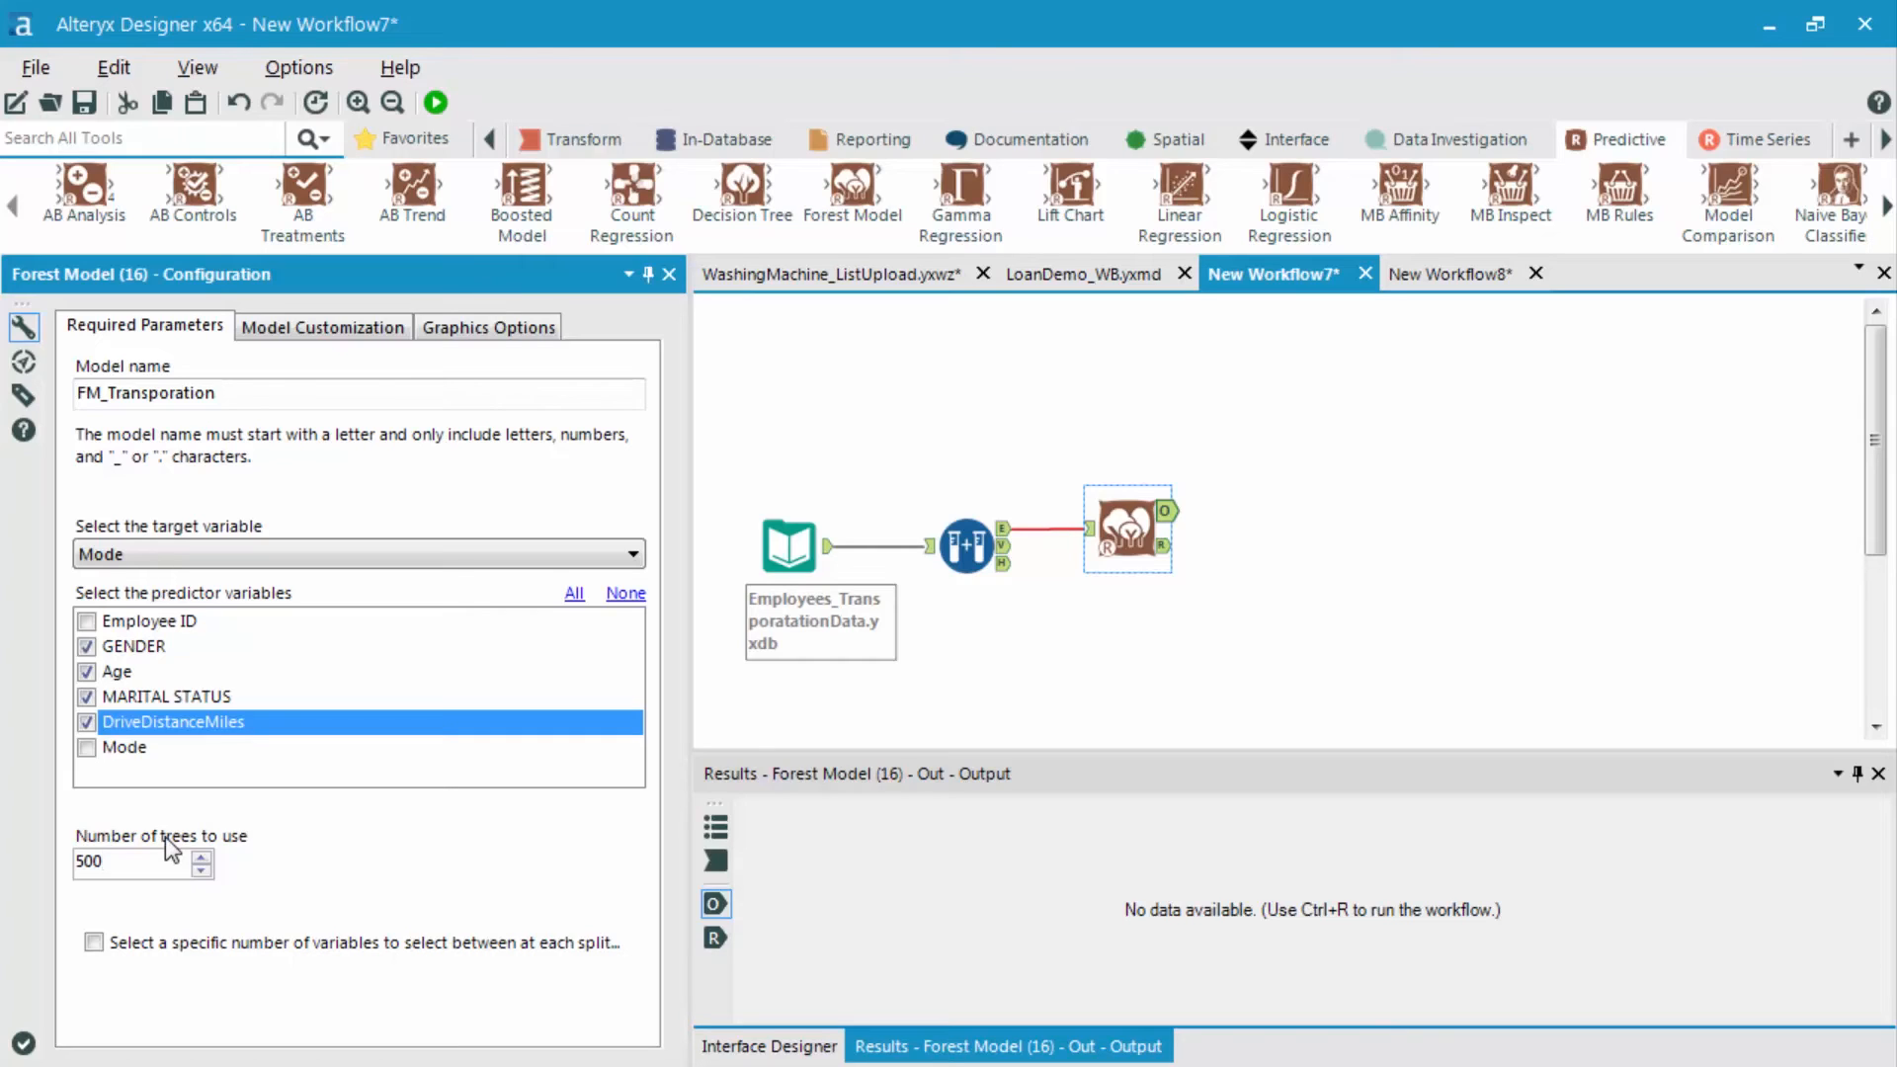
left_click(133, 862)
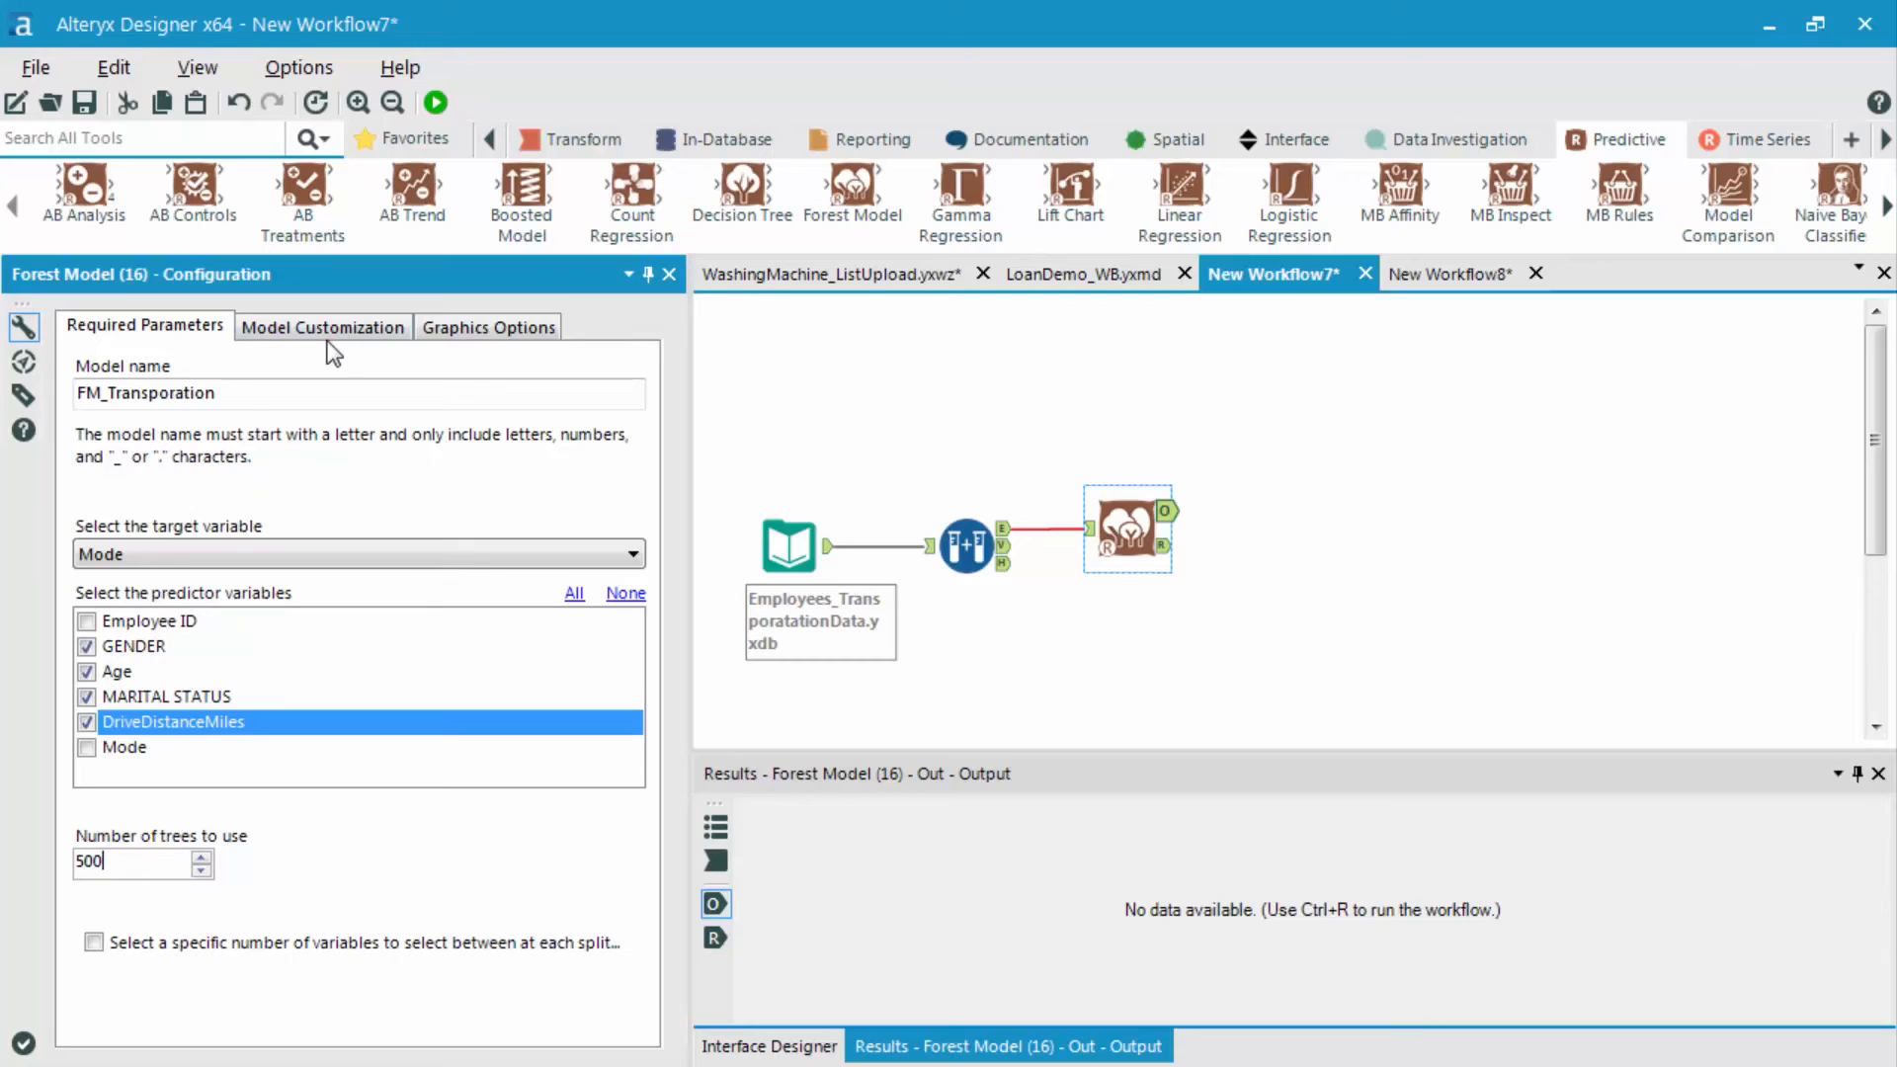
mouse_move(336, 369)
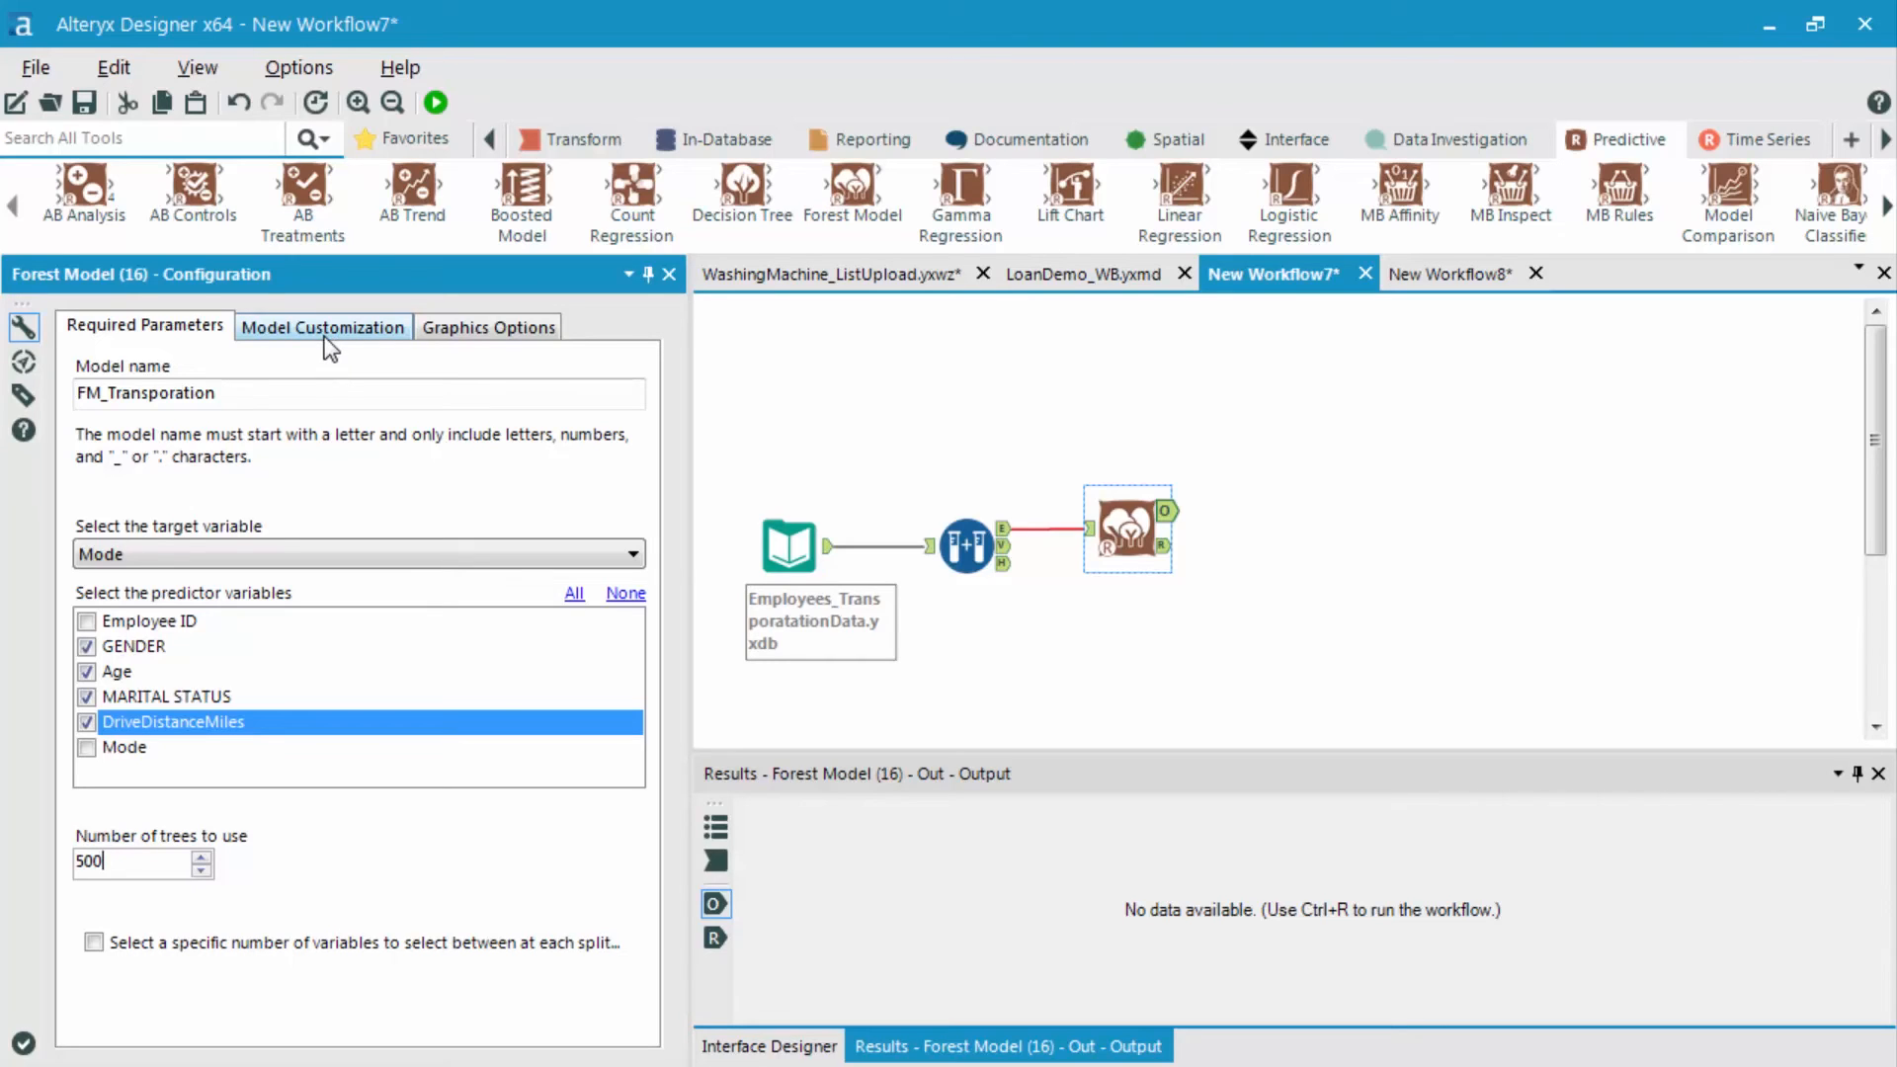
- Show the Model Customization settings (min 5 records per node, 100% sampling with replacement)
left_click(322, 326)
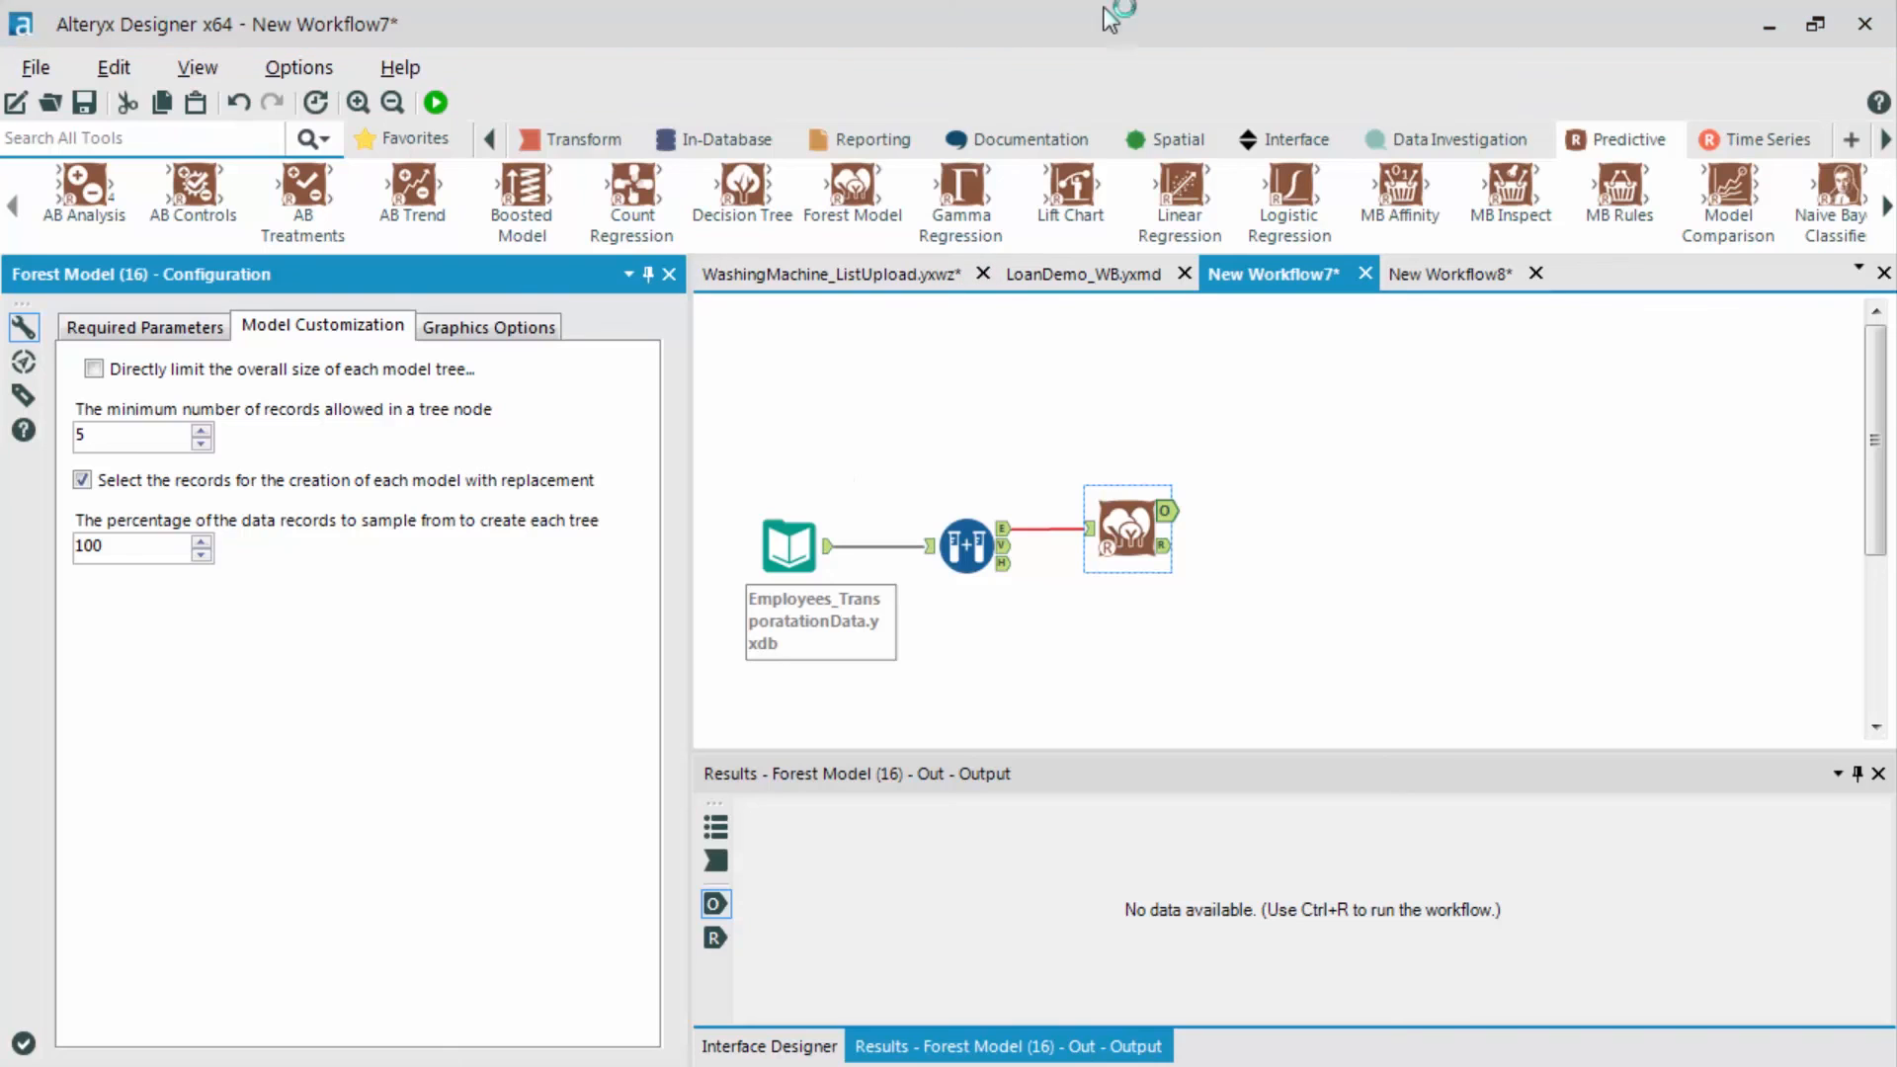
- Attach a Browse tool to the Forest Model output and run the workflow
left_click(411, 138)
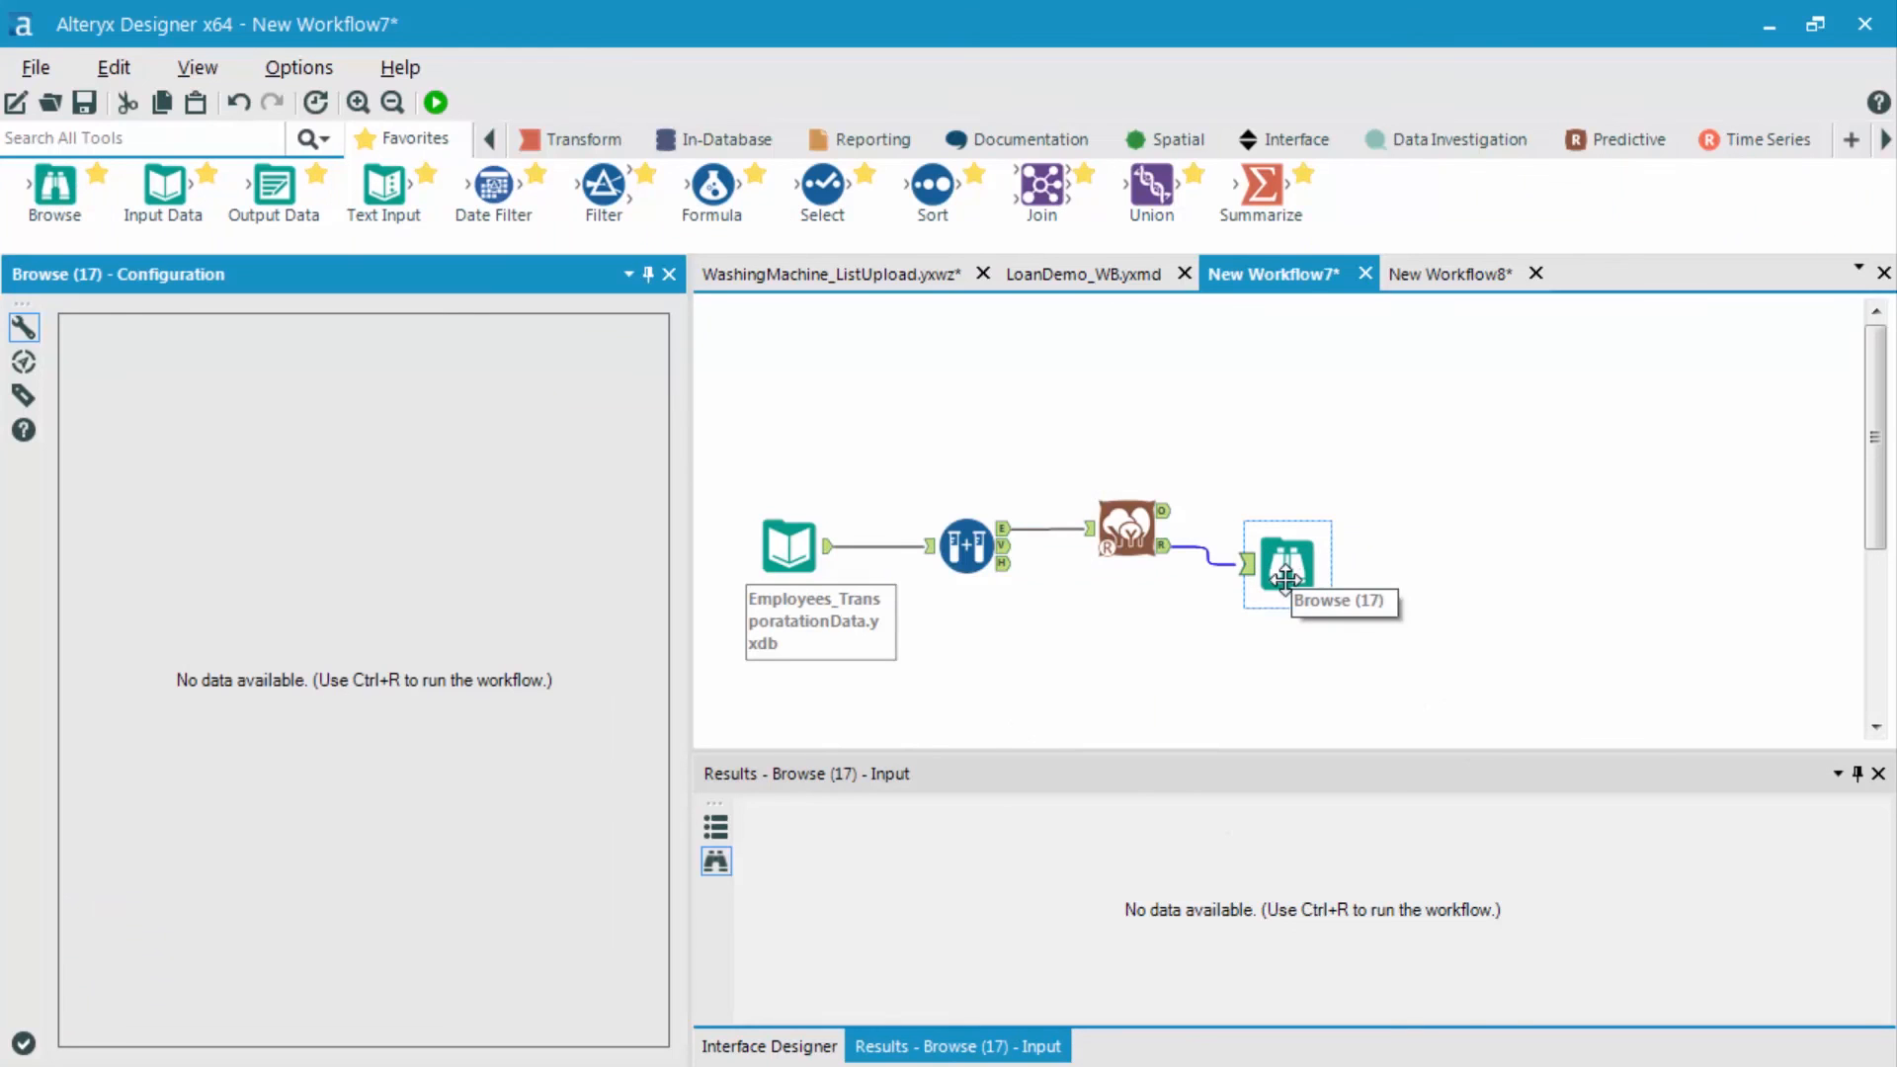
left_click(435, 101)
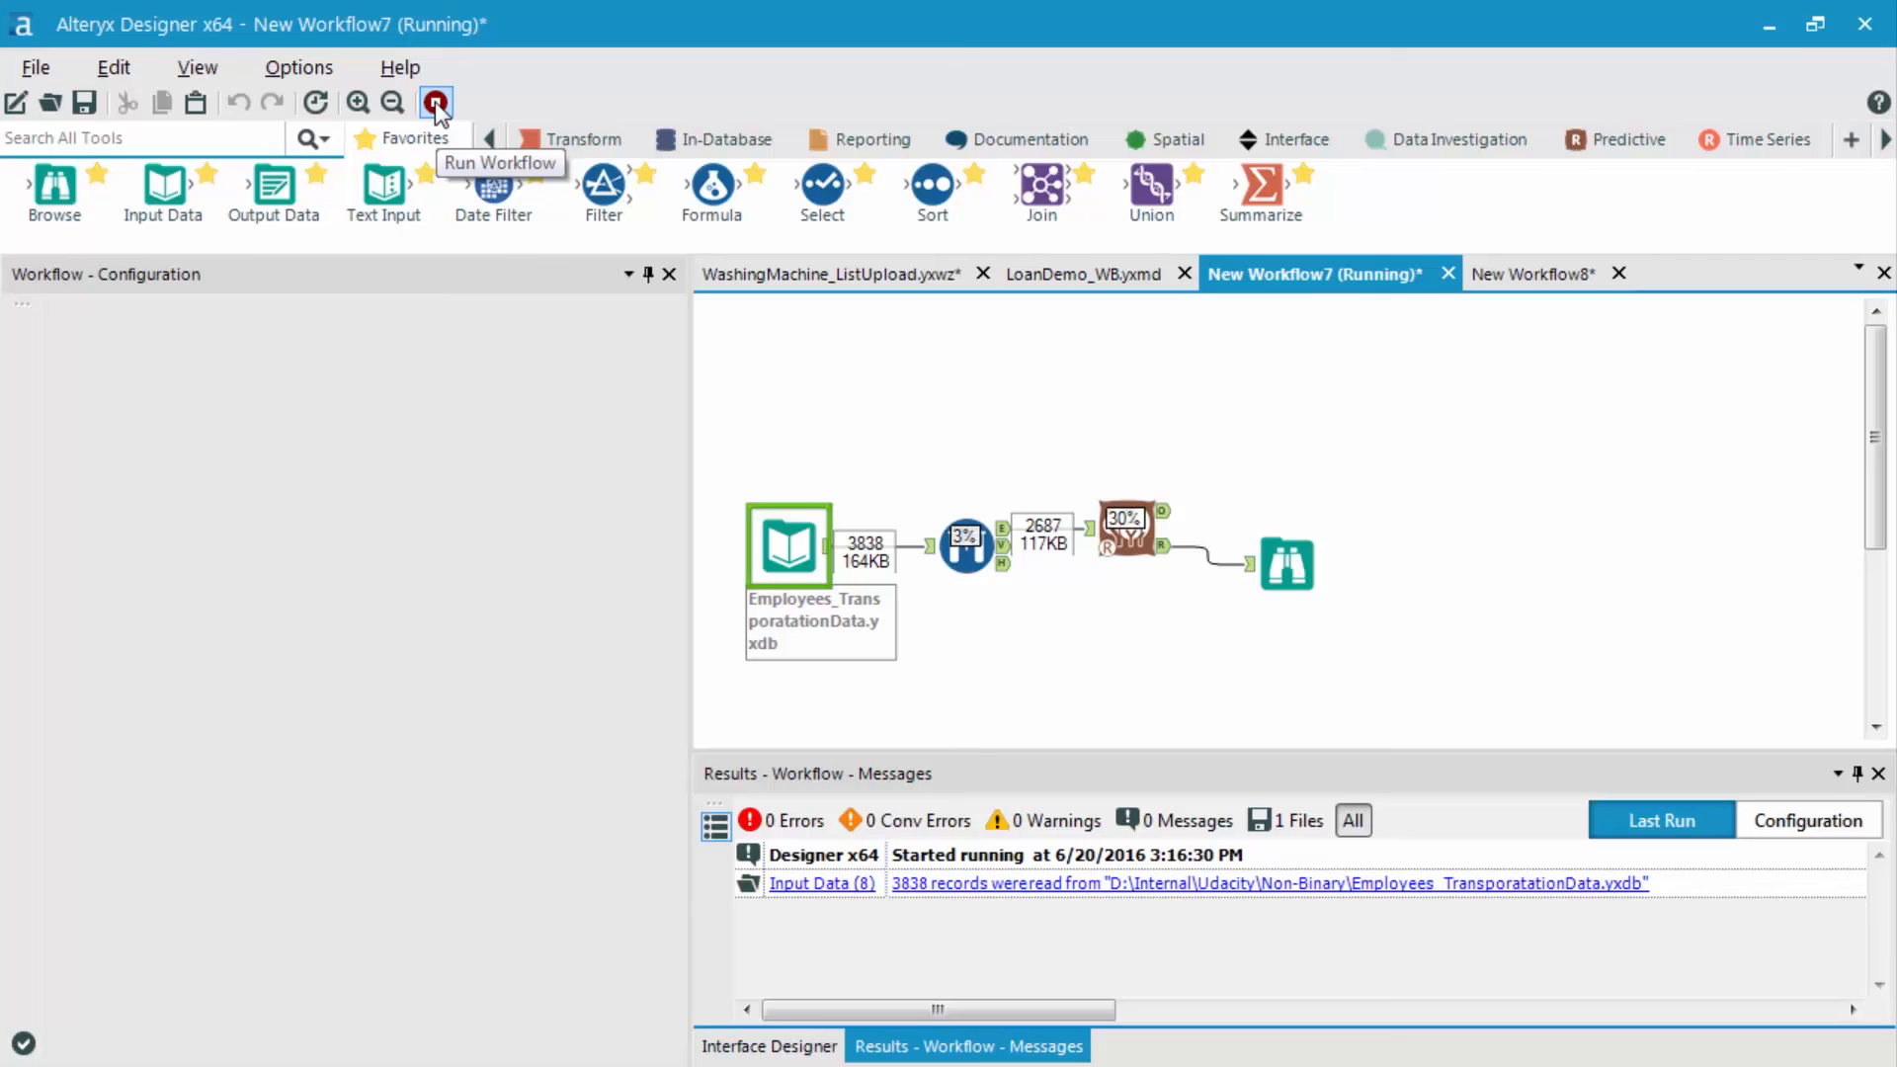
mouse_move(434, 103)
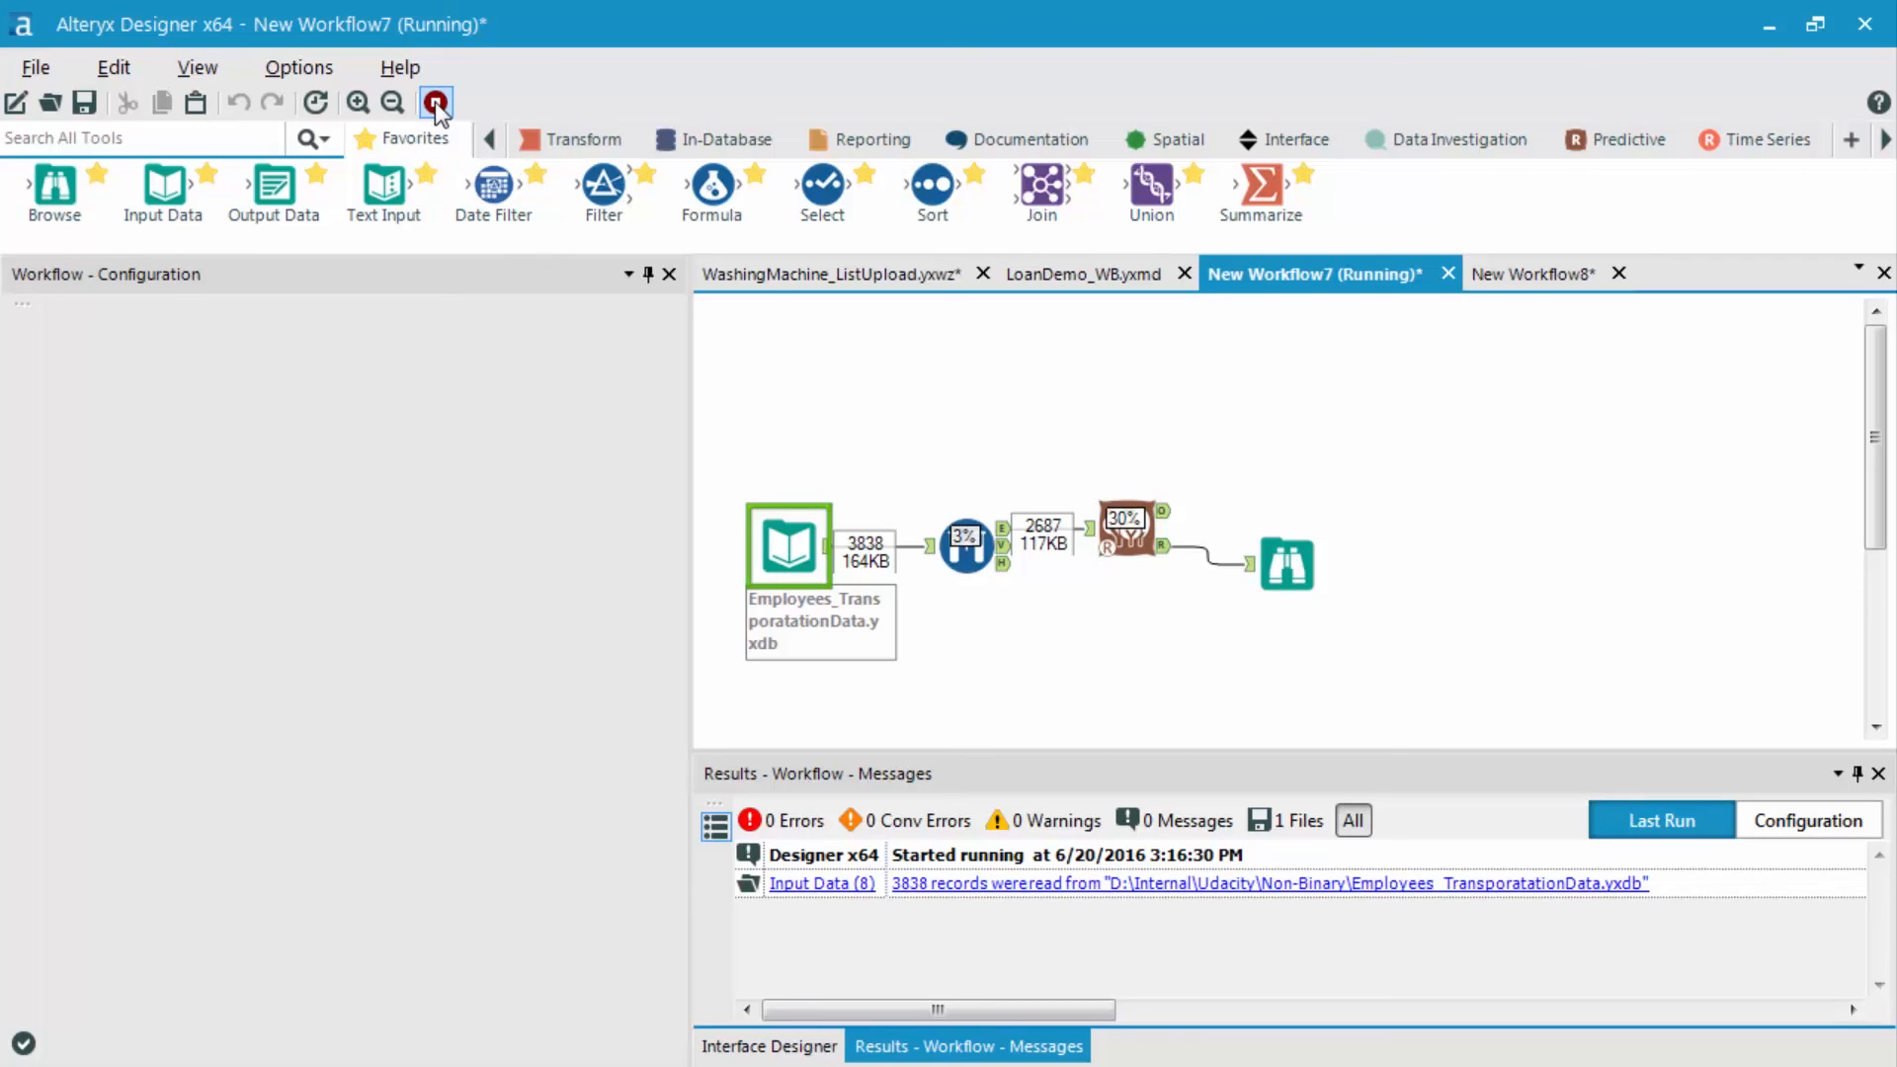